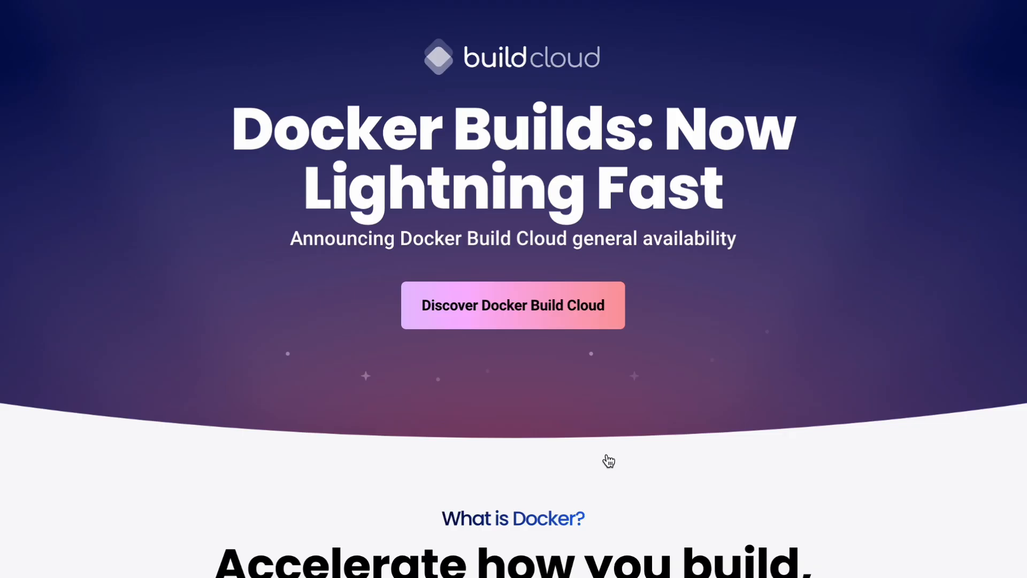
Scroll through Docker Build Cloud to Airflow's 'Running Airflow in Docker' guide
{"action": "scroll", "scroll_direction": "down", "scroll_amount": 3}
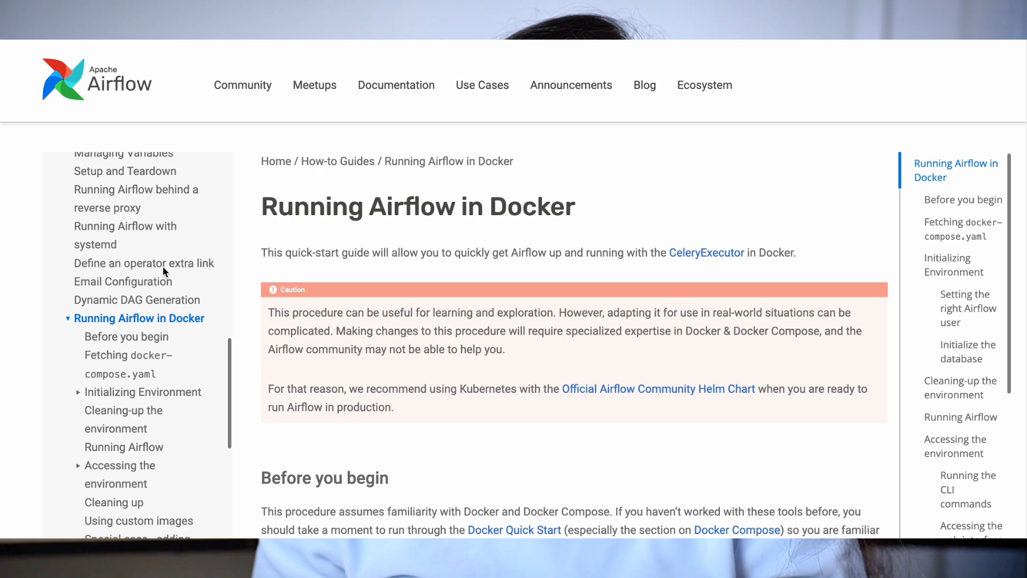
{"action": "scroll", "scroll_direction": "down", "scroll_amount": 3}
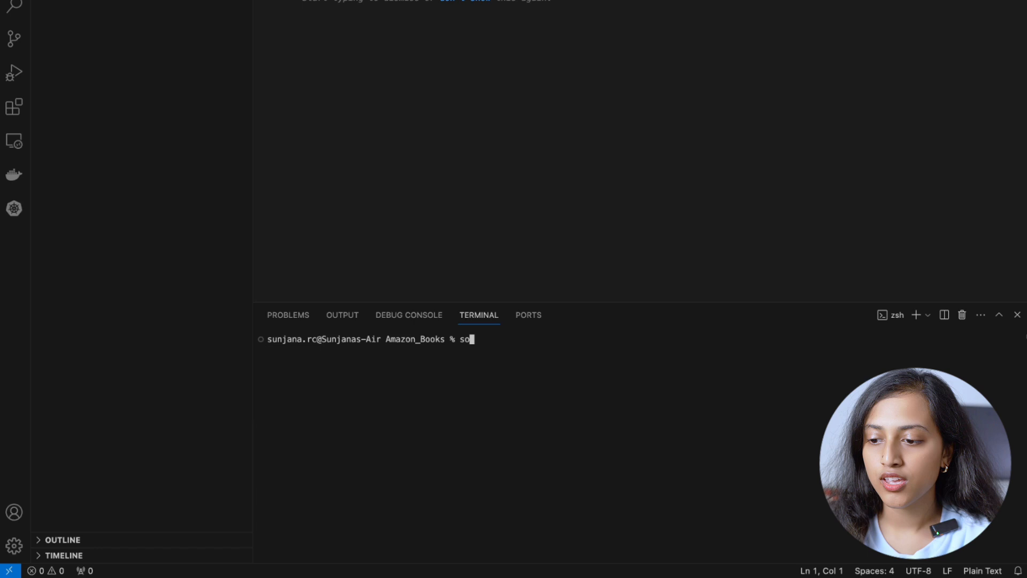
Create a Python venv with python3 -m venv and activate it via source venv/bin/activate
{"action": "type", "text": "python3 -m venv"}
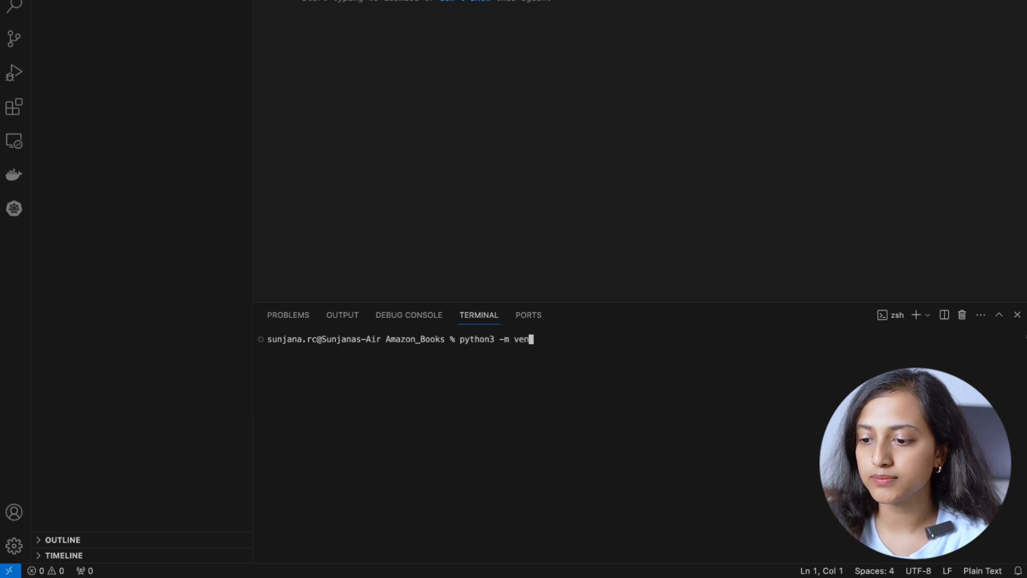
{"action": "key", "text": "Enter"}
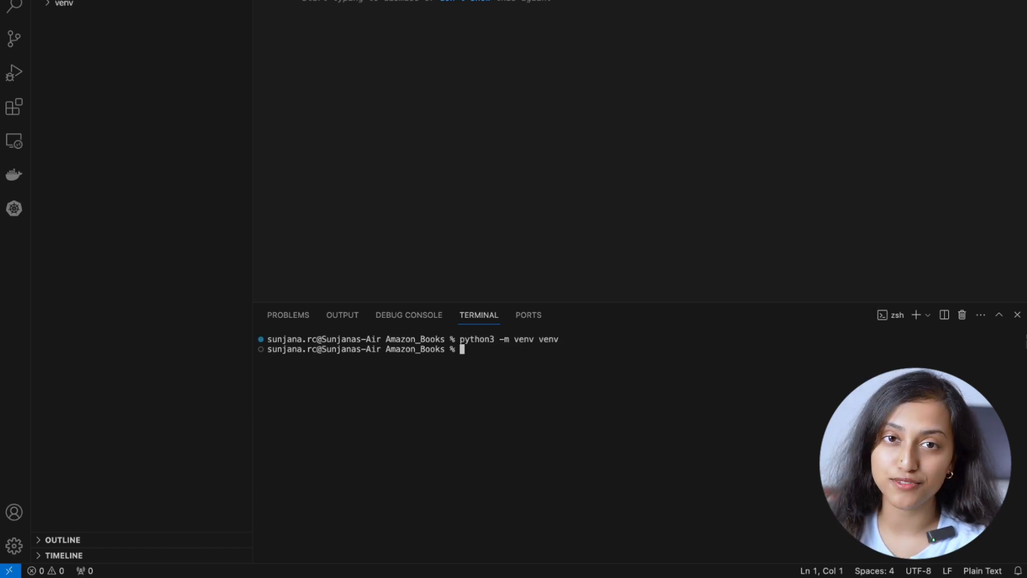
{"action": "type", "text": "source venv/"}
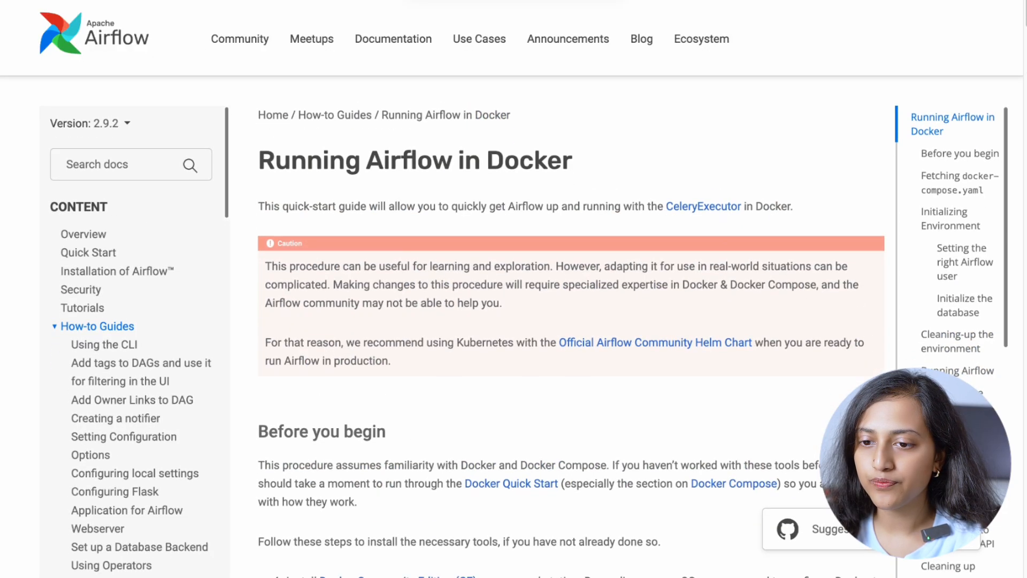
Review the terminal output and view the downloaded docker-compose.yaml file
{"action": "scroll", "scroll_direction": "down", "scroll_amount": 3}
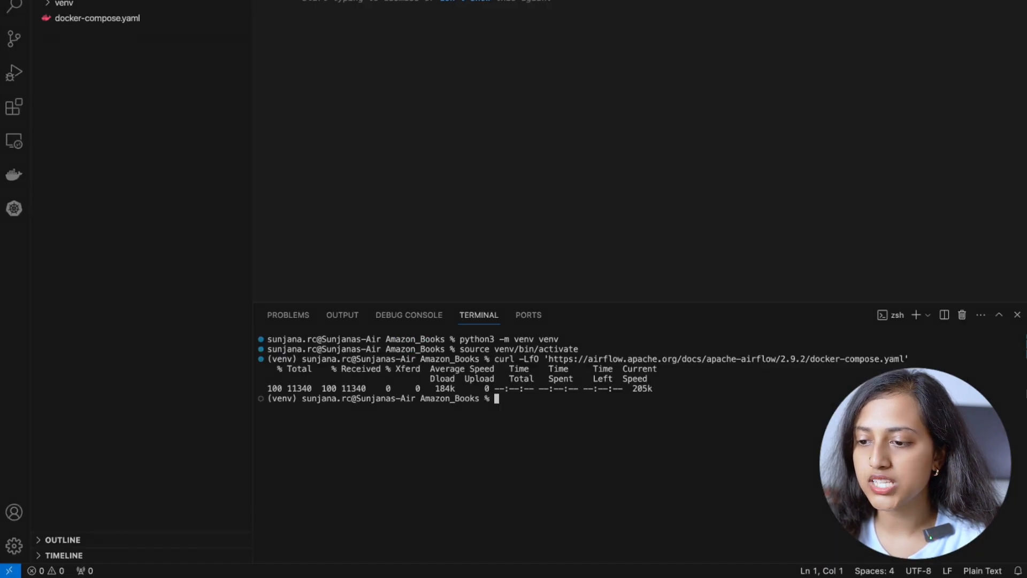
{"action": "left_click", "coordinate": [98, 18]}
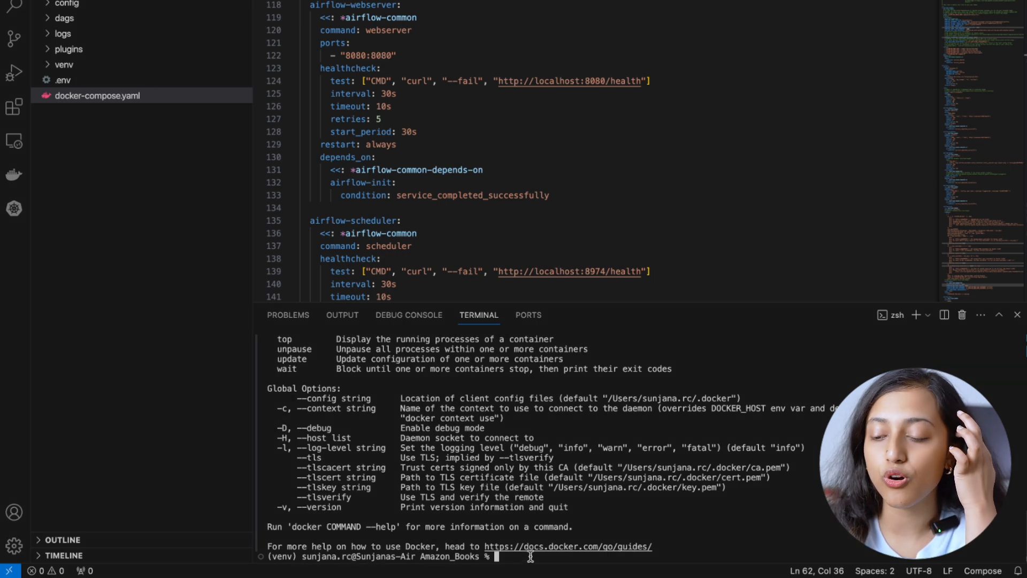
{"action": "type", "text": "docker --ver"}
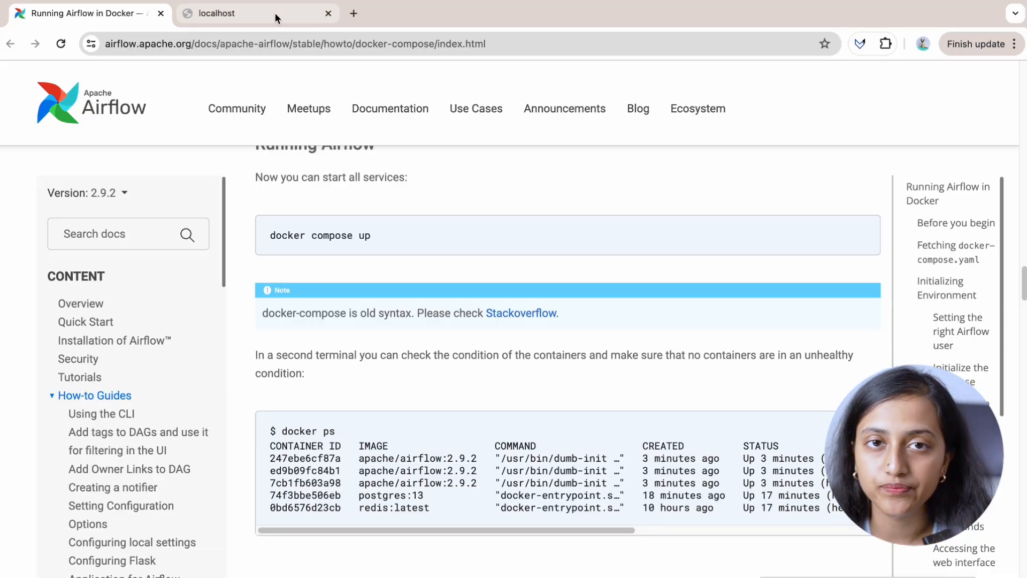
Sign in to Airflow at localhost:8080 as airflow / airflow
{"action": "left_click", "coordinate": [255, 13]}
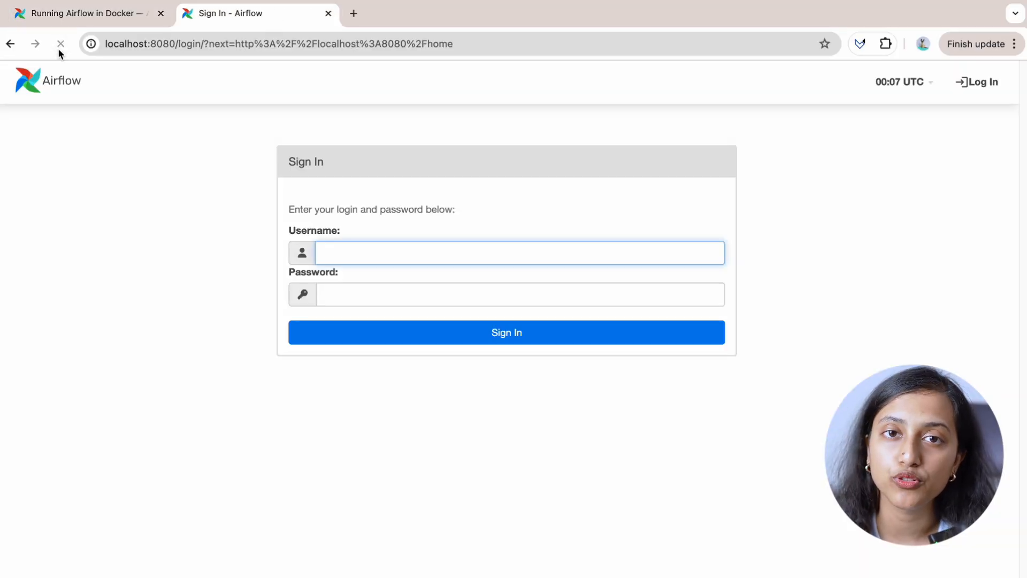
{"action": "type", "text": "airflow"}
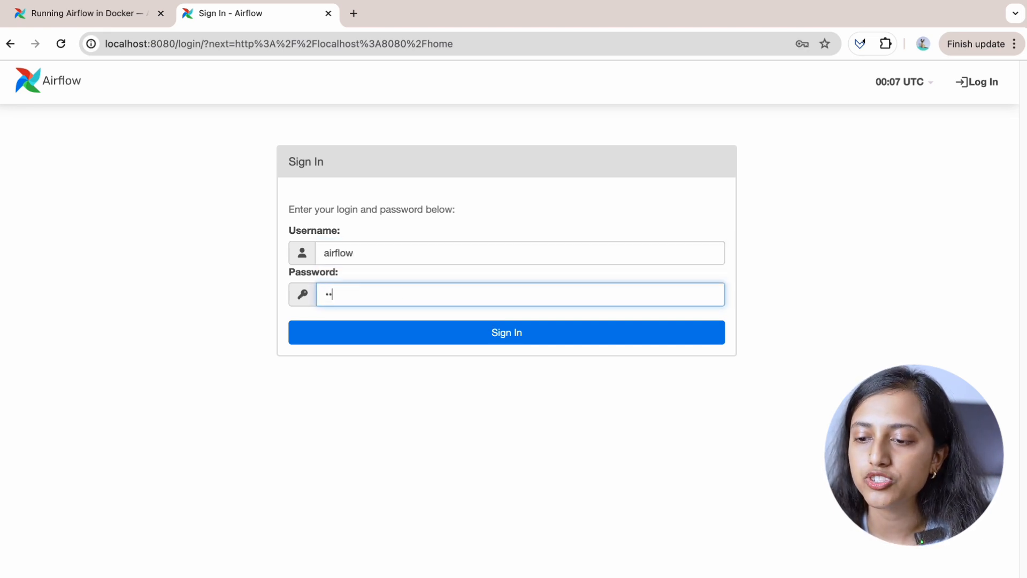
{"action": "left_click", "coordinate": [506, 331]}
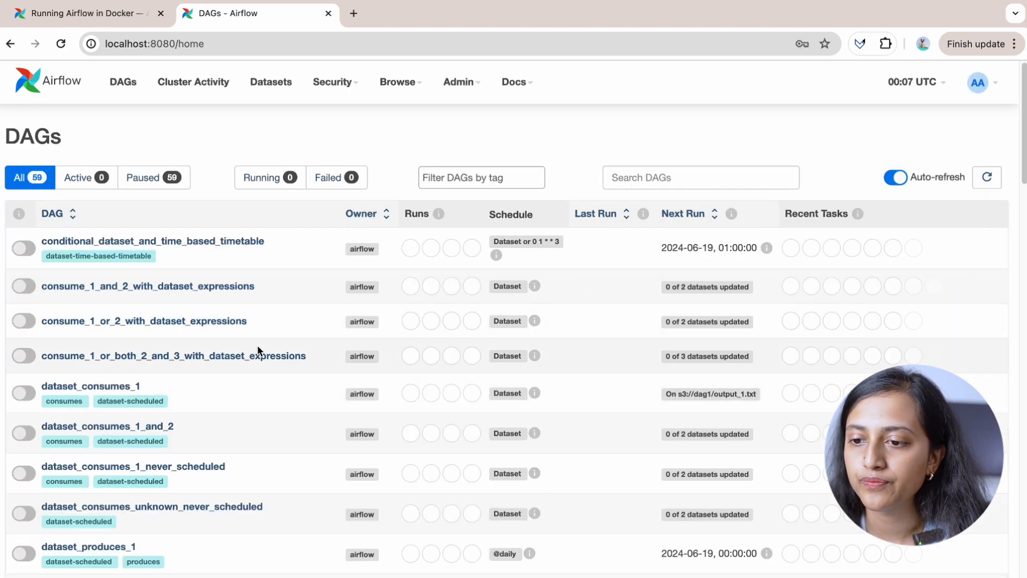
Scroll through the list of example DAGs
{"action": "scroll", "scroll_direction": "down", "scroll_amount": 3}
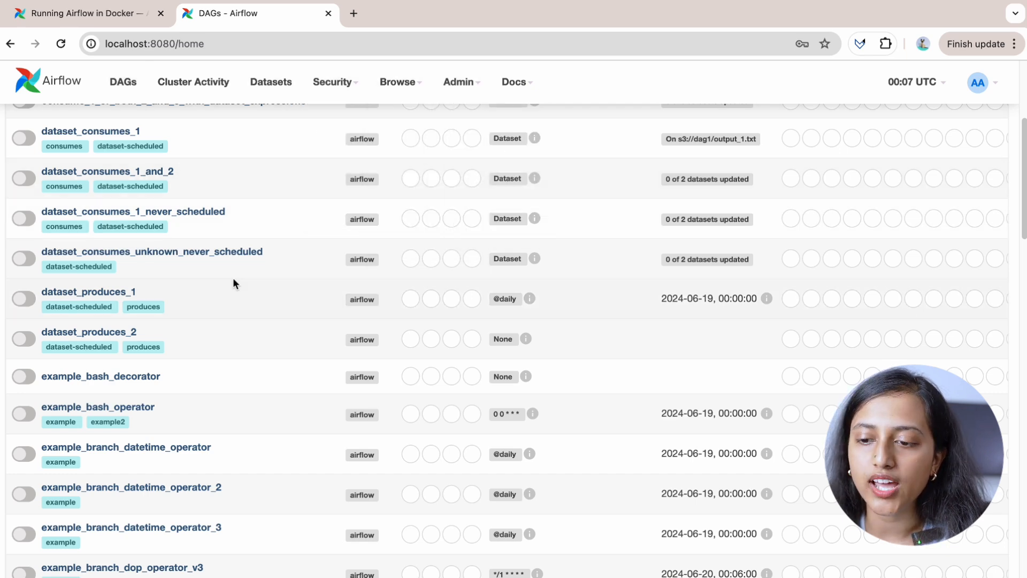
{"action": "scroll", "scroll_direction": "down", "scroll_amount": 3}
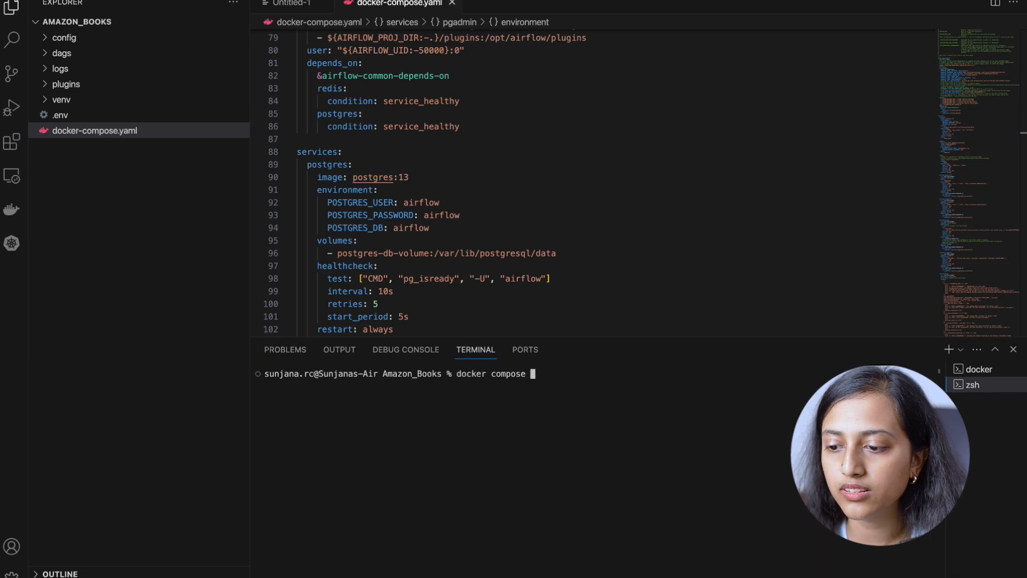
Bring services down and run docker compose up airflow, watching the output
{"action": "type", "text": "down"}
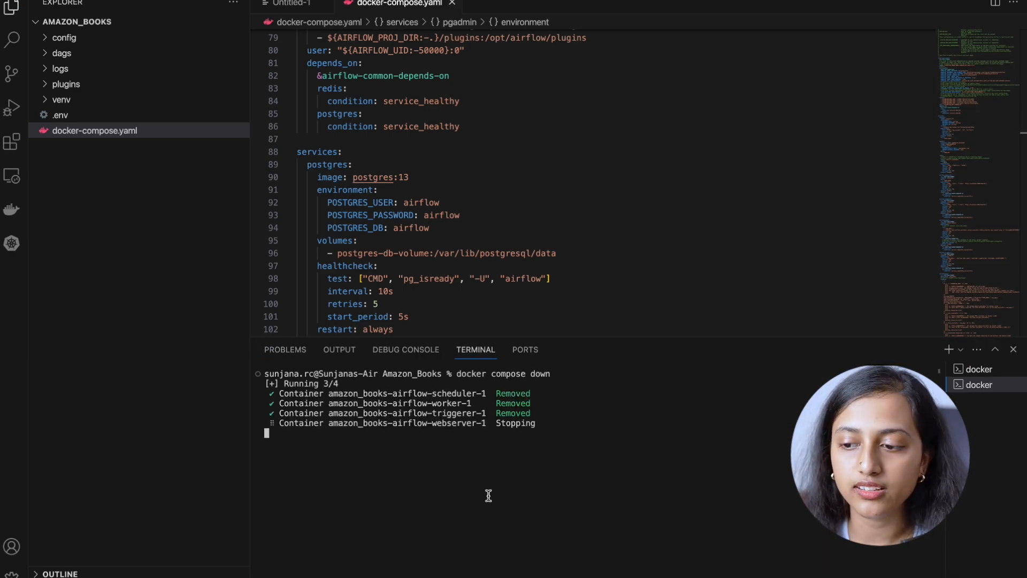
{"action": "type", "text": "docker compose up airflow init"}
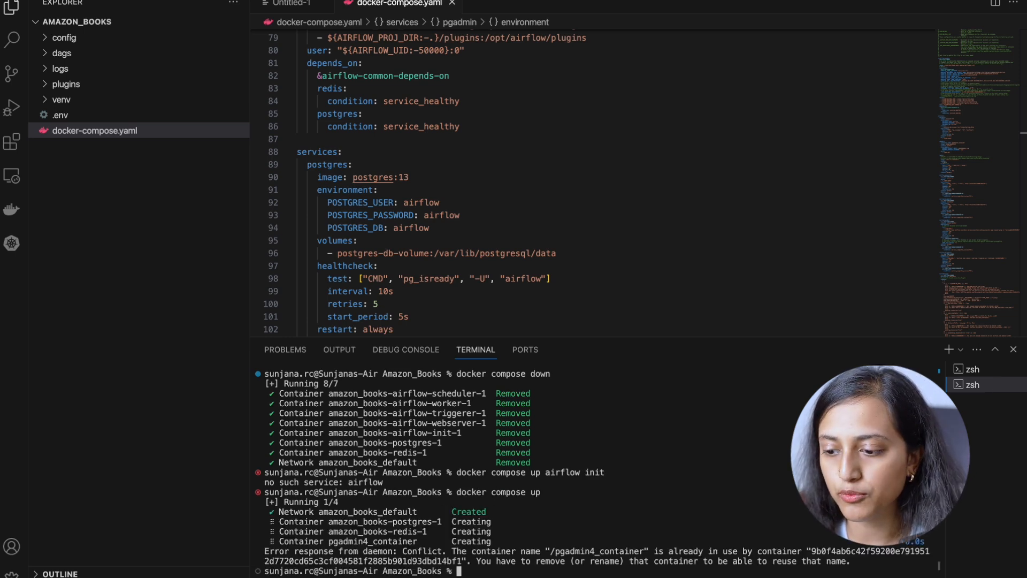
{"action": "scroll", "scroll_direction": "down", "scroll_amount": 3}
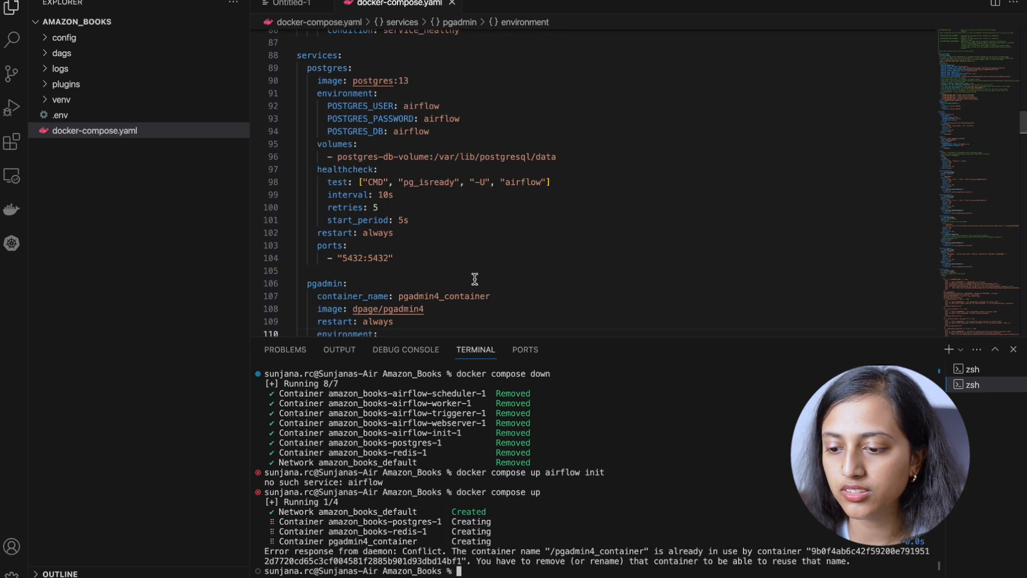
{"action": "scroll", "scroll_direction": "down", "scroll_amount": 3}
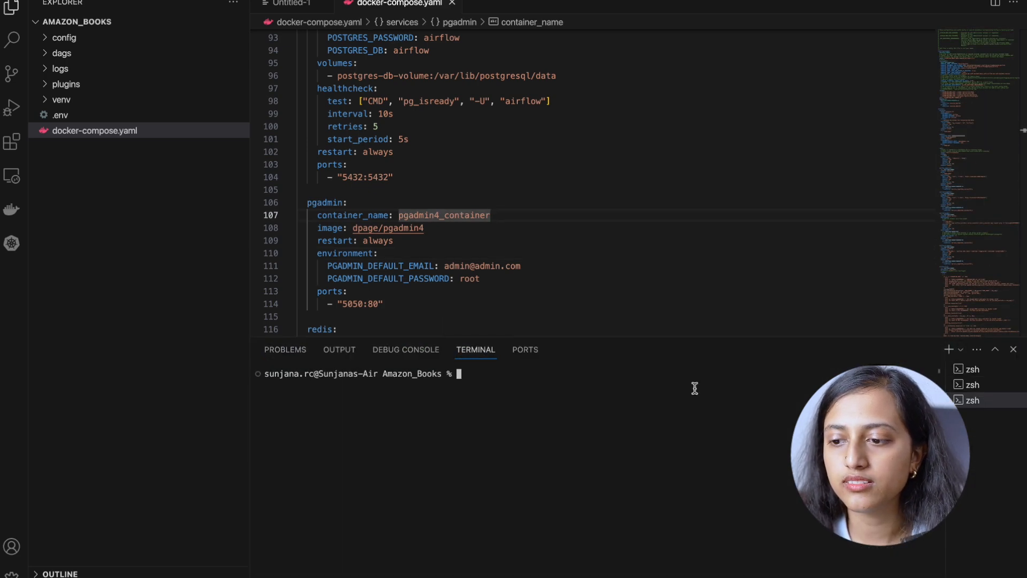
Rename the pgAdmin container to pgadmin4_container2 and restart the services
{"action": "type", "text": "d"}
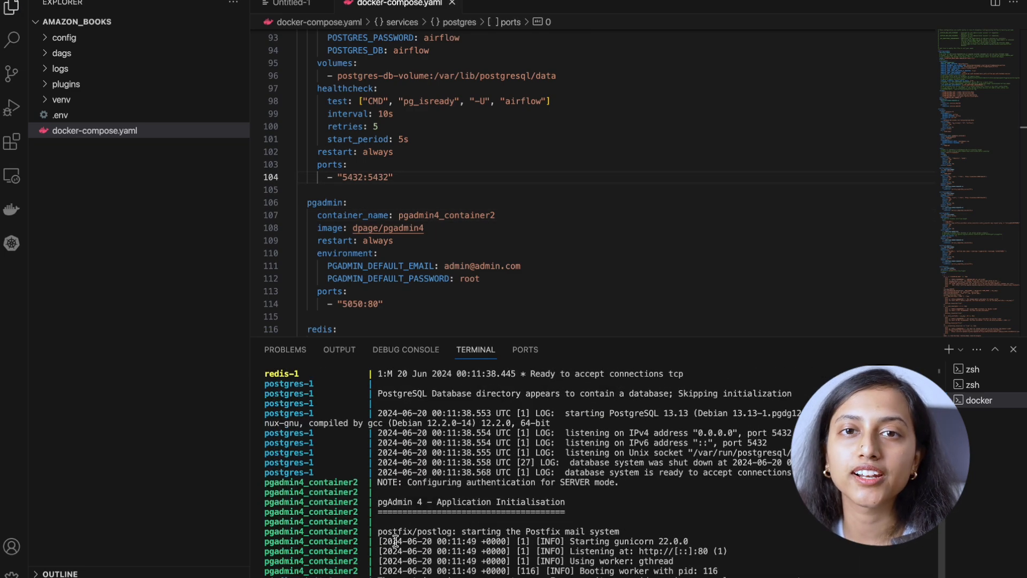
{"action": "scroll", "scroll_direction": "down", "scroll_amount": 3}
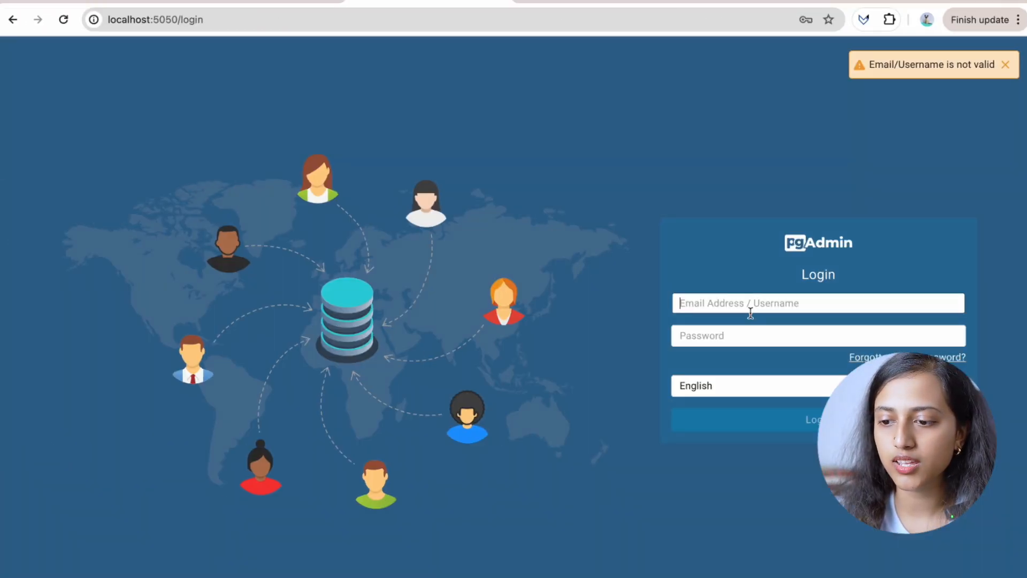
{"action": "type", "text": "admin@admin.com"}
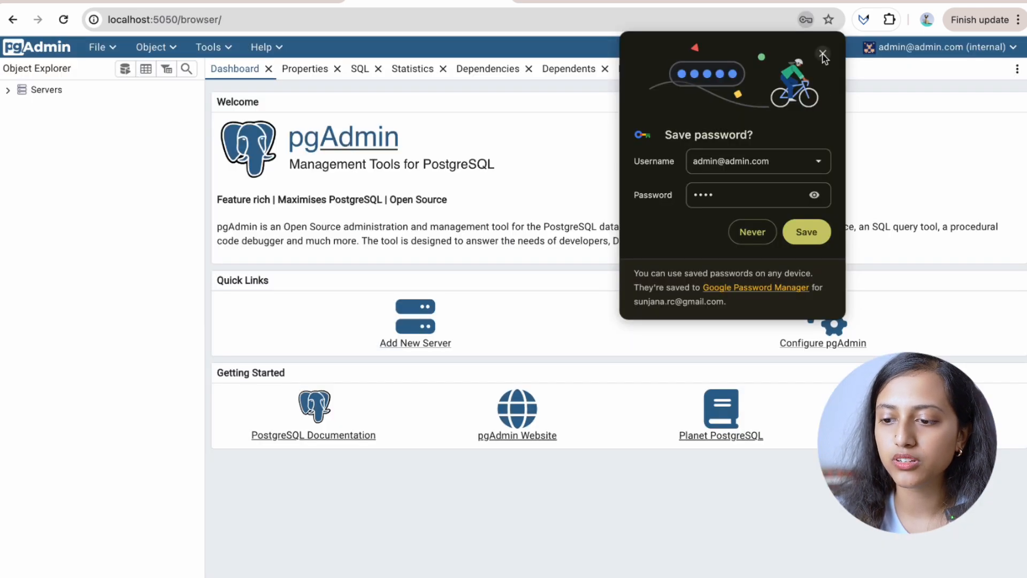
{"action": "left_click", "coordinate": [823, 56]}
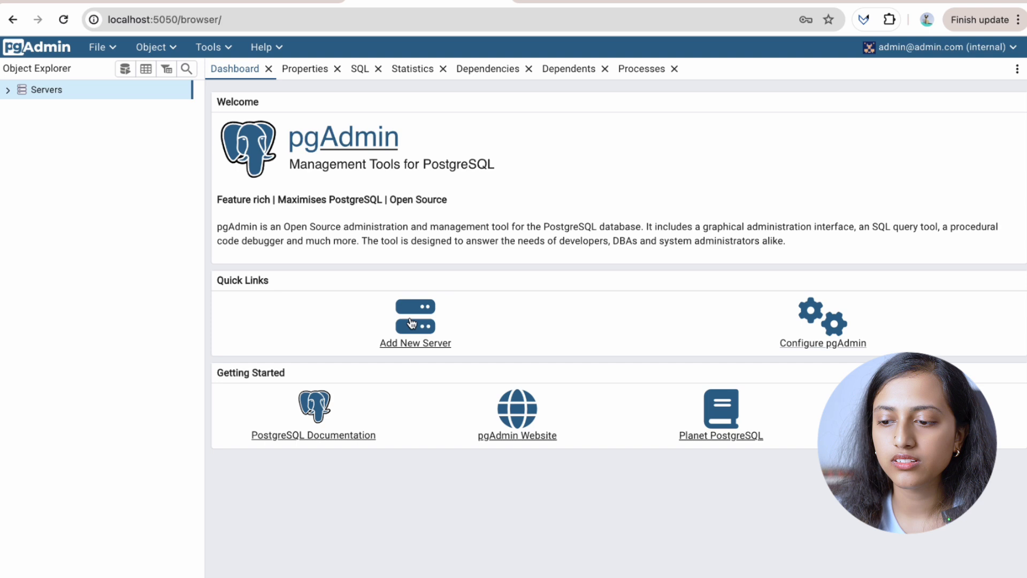
{"action": "mouse_move", "coordinate": [59, 96]}
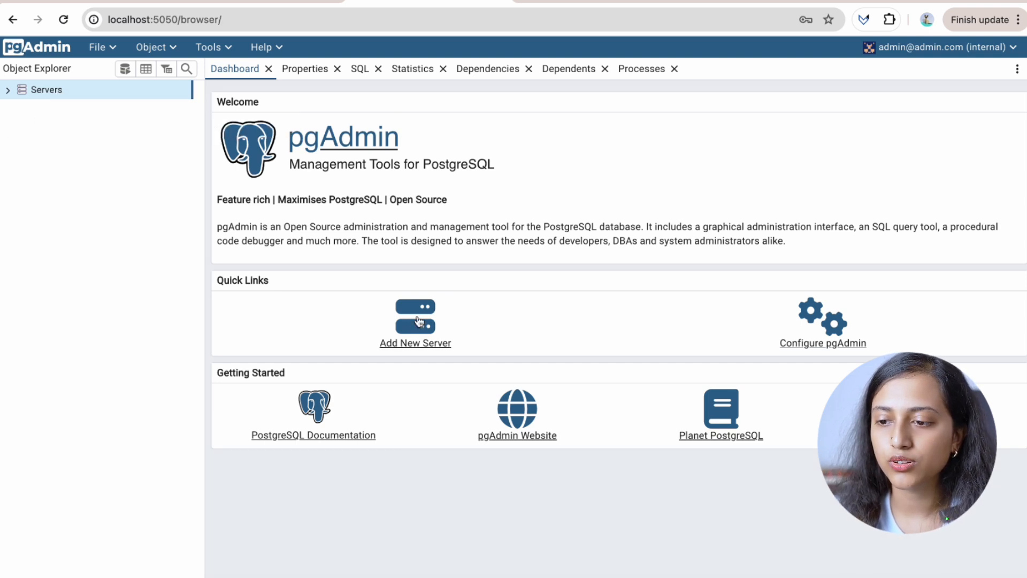
Register a new server named ps_db with username airflow in its Connection settings
{"action": "left_click", "coordinate": [415, 323]}
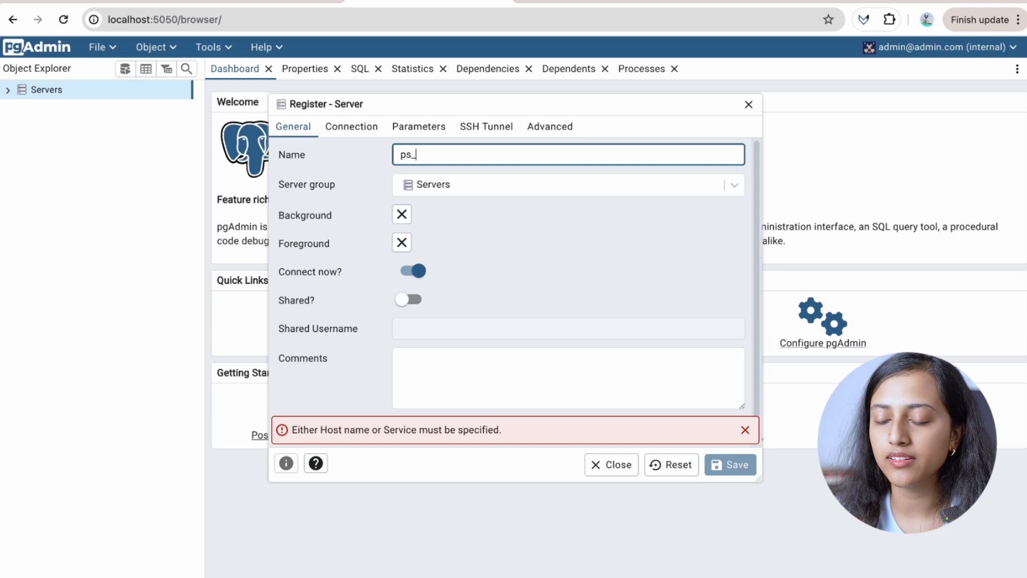
{"action": "type", "text": "db"}
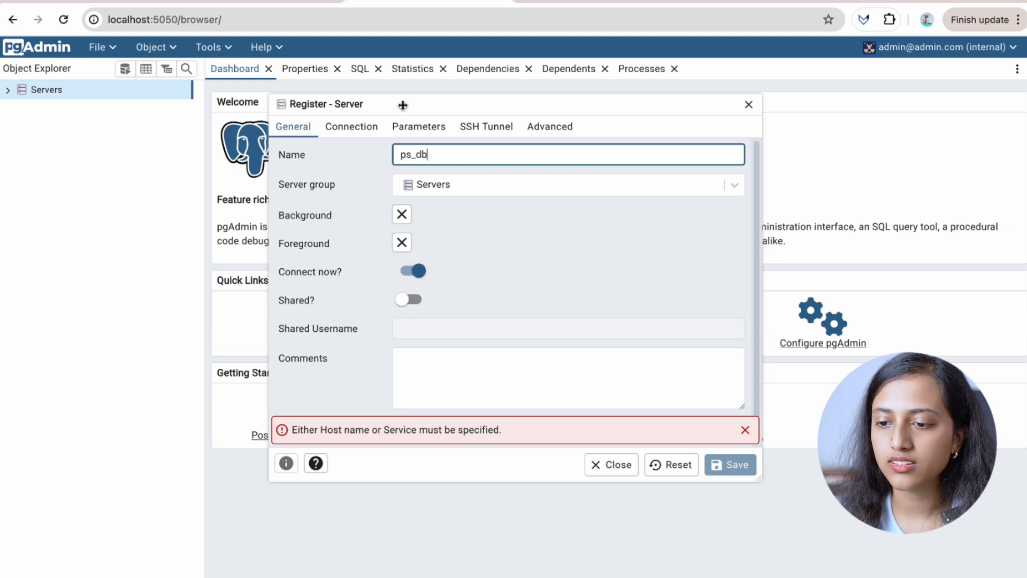
{"action": "left_click", "coordinate": [351, 126]}
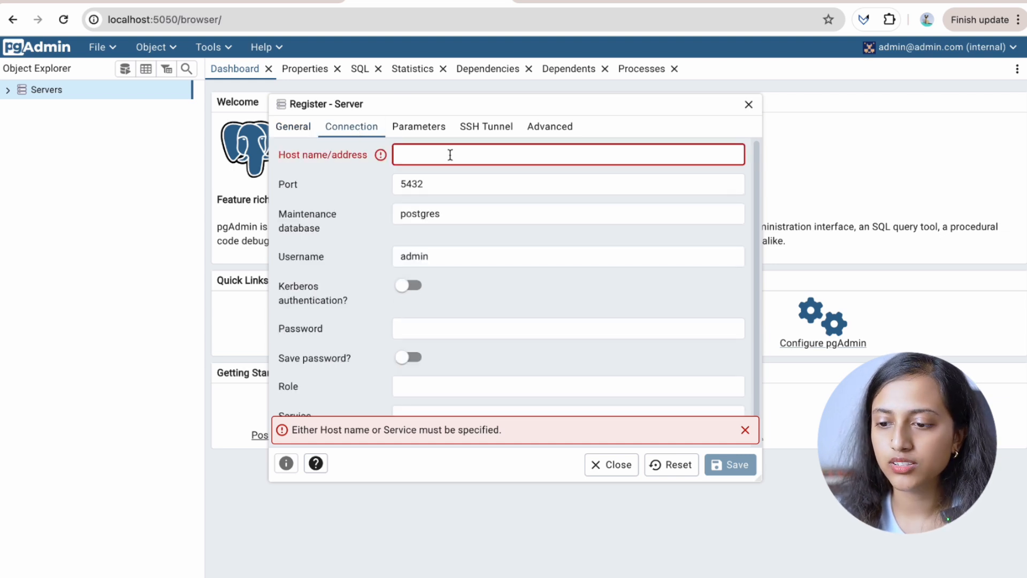
{"action": "type", "text": "airflow"}
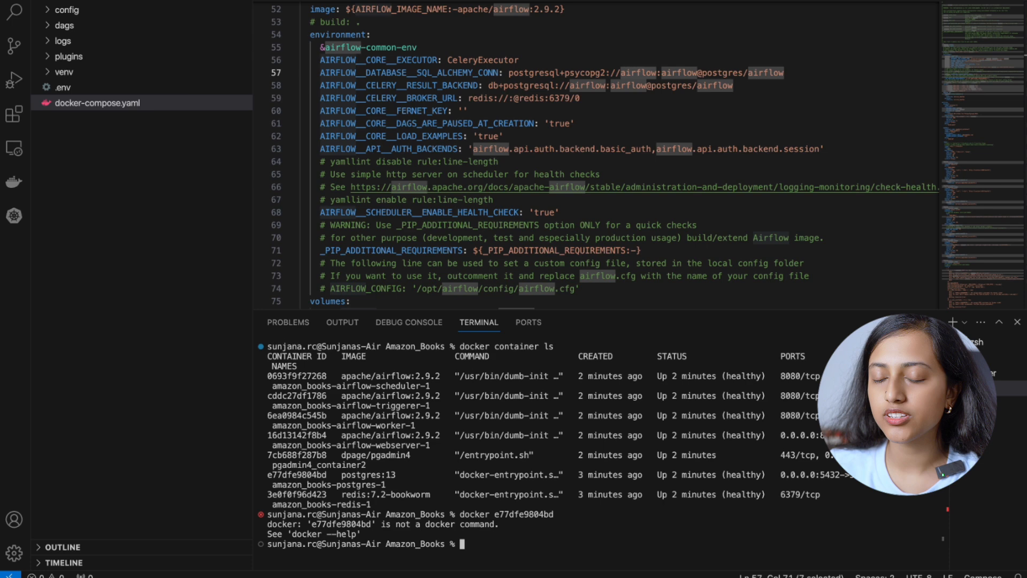
Run docker inspect e77dfe9804bd to find the Postgres container's network address
{"action": "type", "text": "docker inspect e77dfe9804bd"}
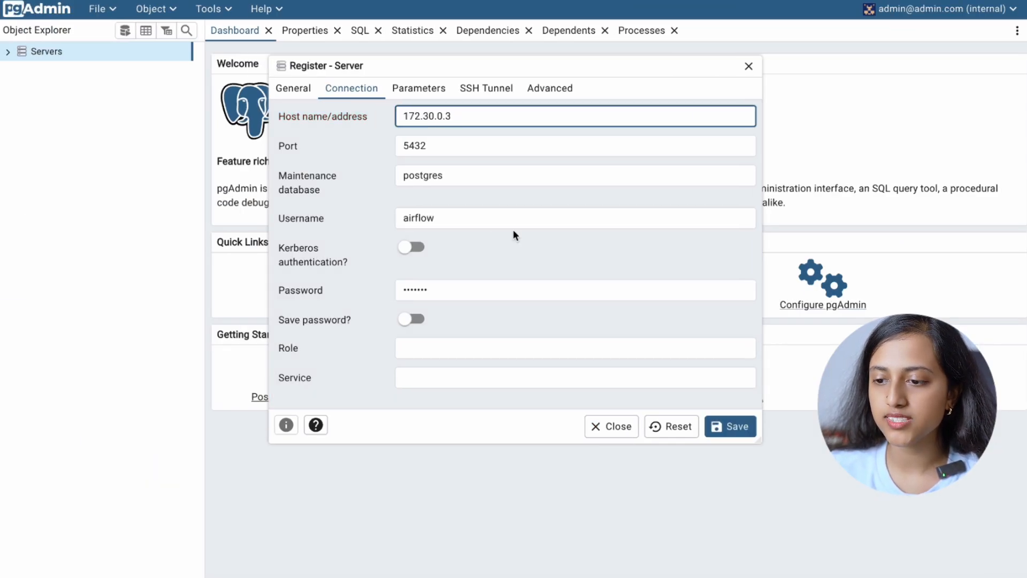
Save the ps_db server registration at 172.30.0.3 and expand its databases
{"action": "left_click", "coordinate": [729, 425]}
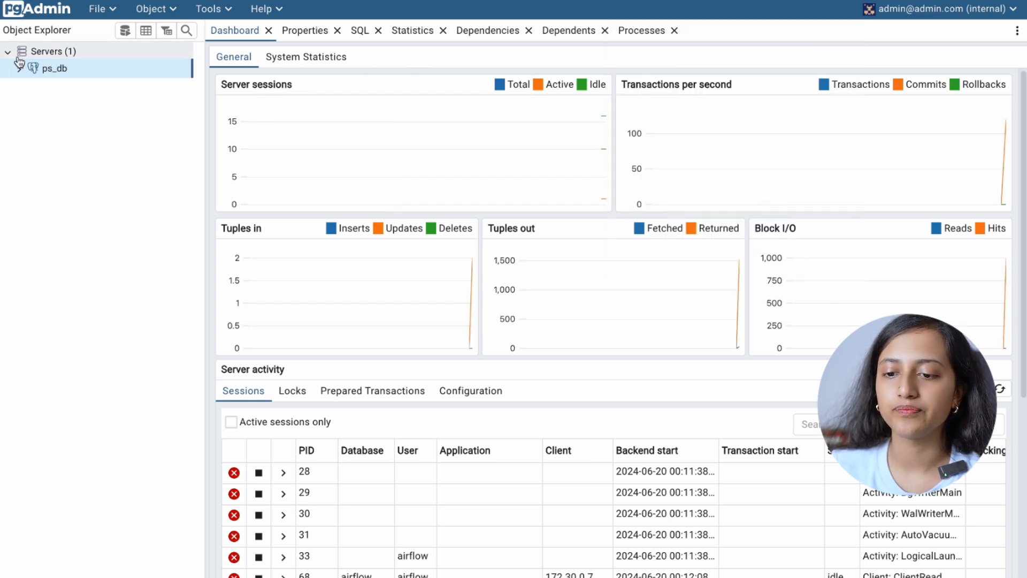
{"action": "left_click", "coordinate": [33, 69]}
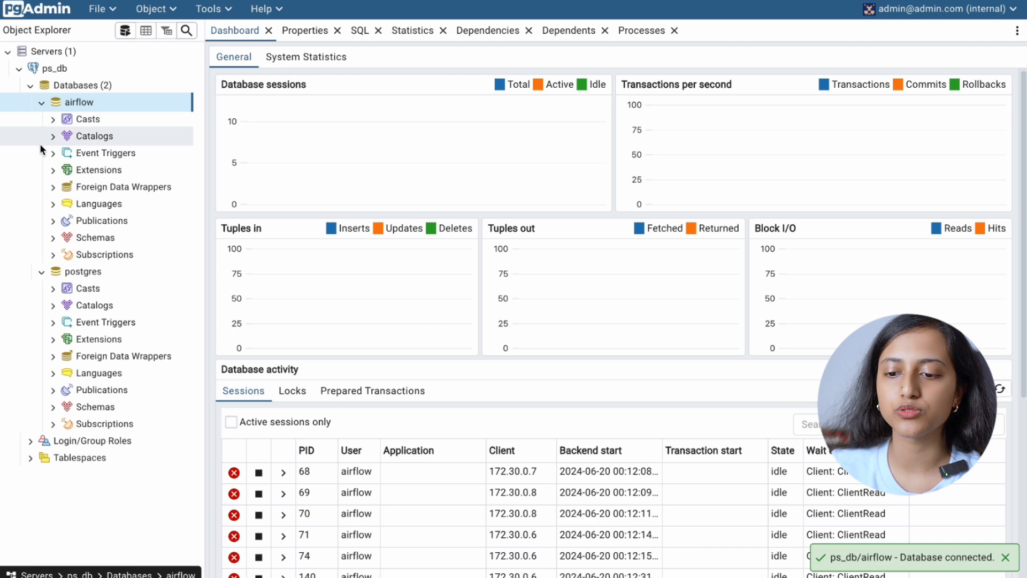
Create a new database named amazon_books, checking its advanced settings before saving
{"action": "left_click", "coordinate": [42, 102]}
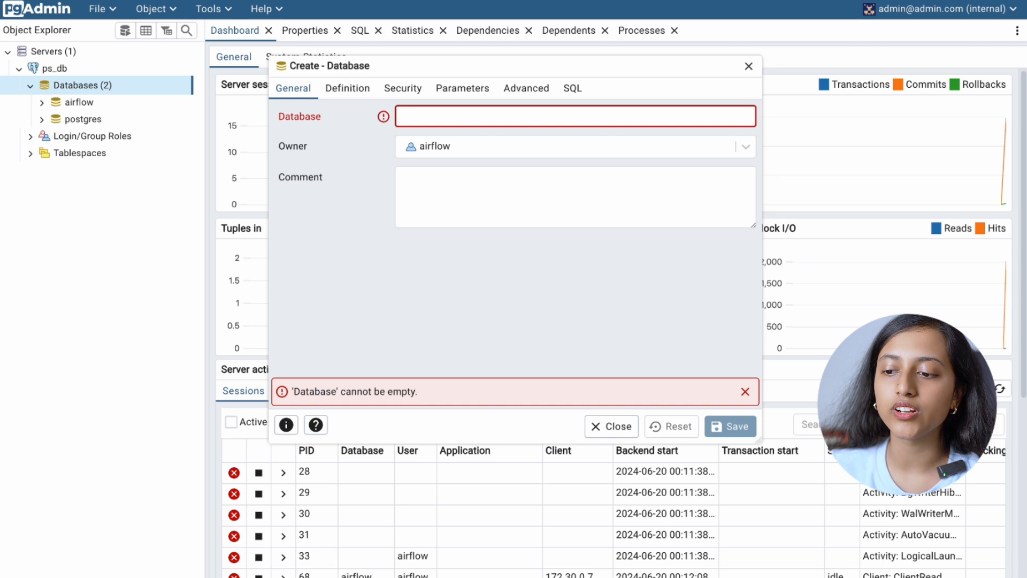
{"action": "type", "text": "amazon_books"}
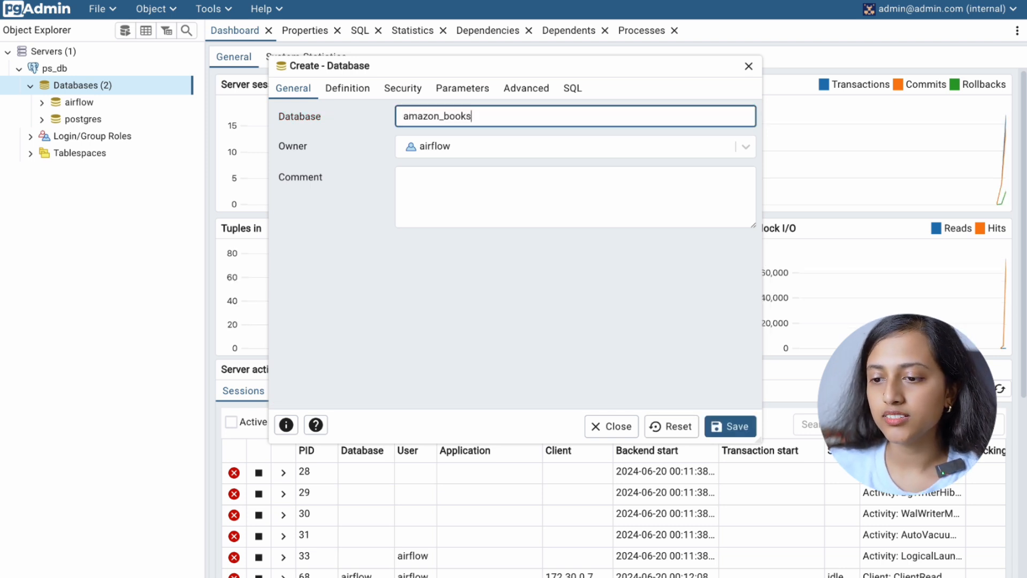
{"action": "left_click", "coordinate": [525, 88]}
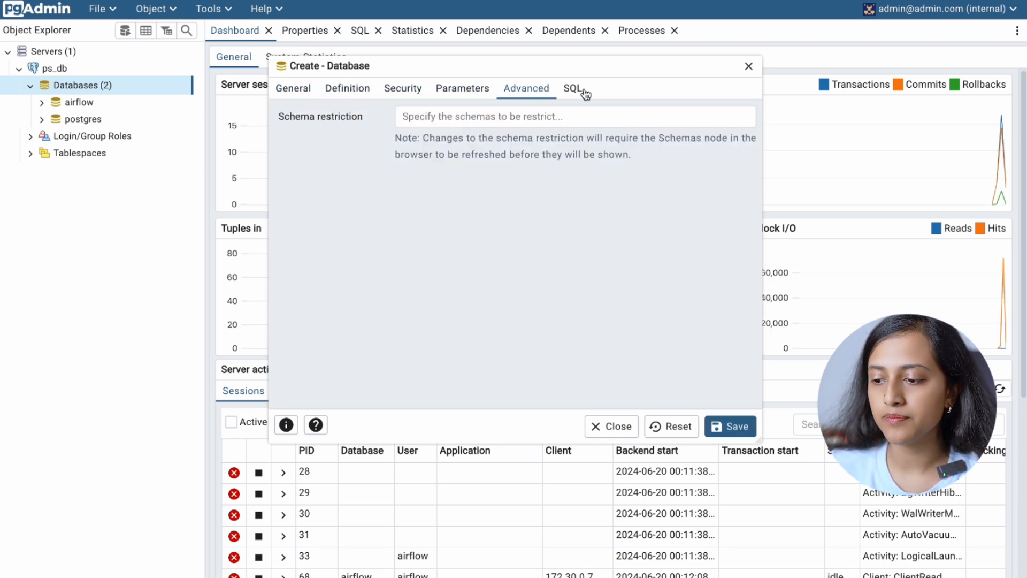
{"action": "left_click", "coordinate": [293, 89]}
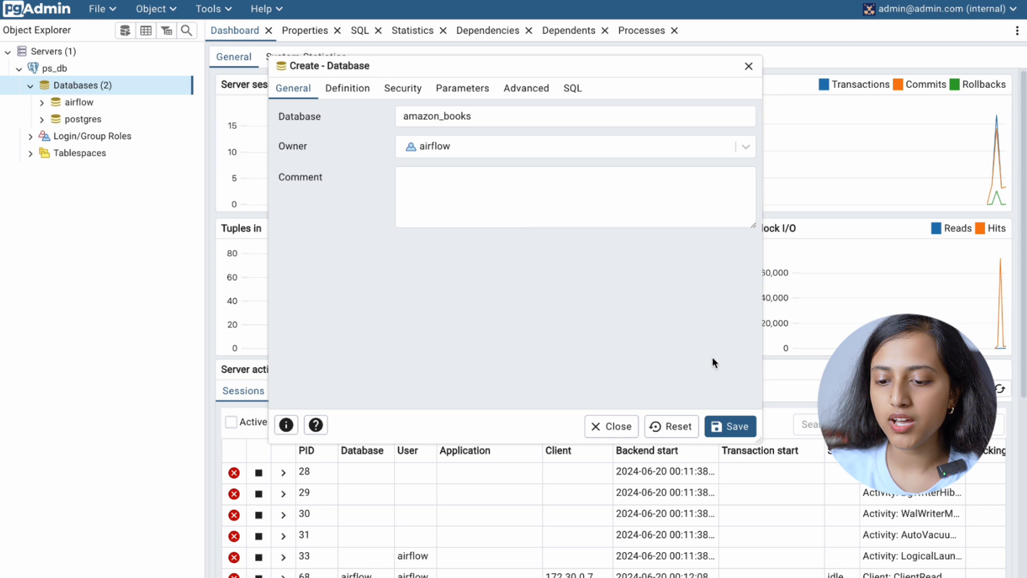
{"action": "left_click", "coordinate": [728, 426]}
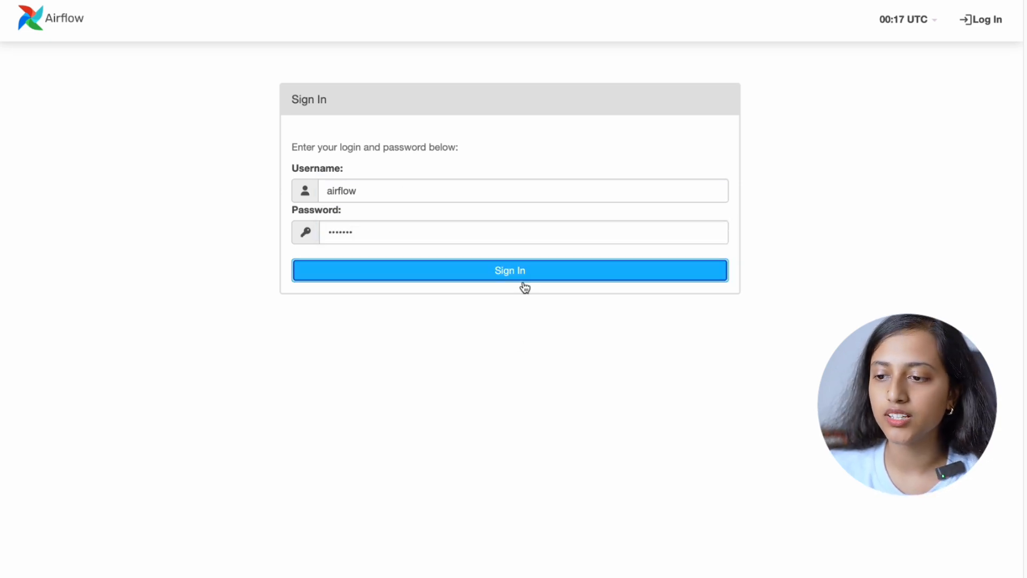
Sign in to Airflow with the entered airflow credentials
{"action": "left_click", "coordinate": [509, 270]}
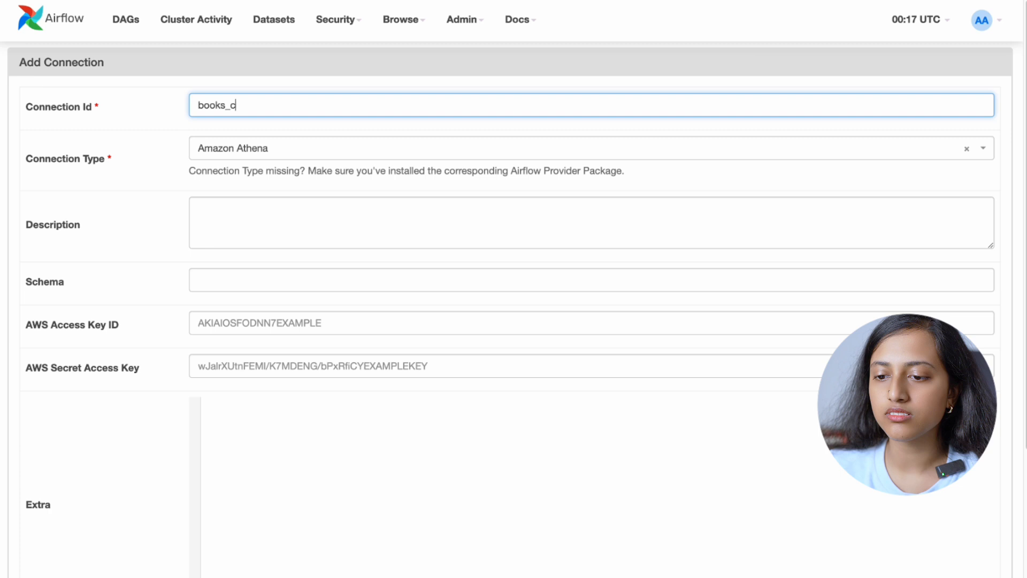
Set the connection type to Postgres, database amazon_books and the password for books_connection
{"action": "left_click", "coordinate": [577, 148]}
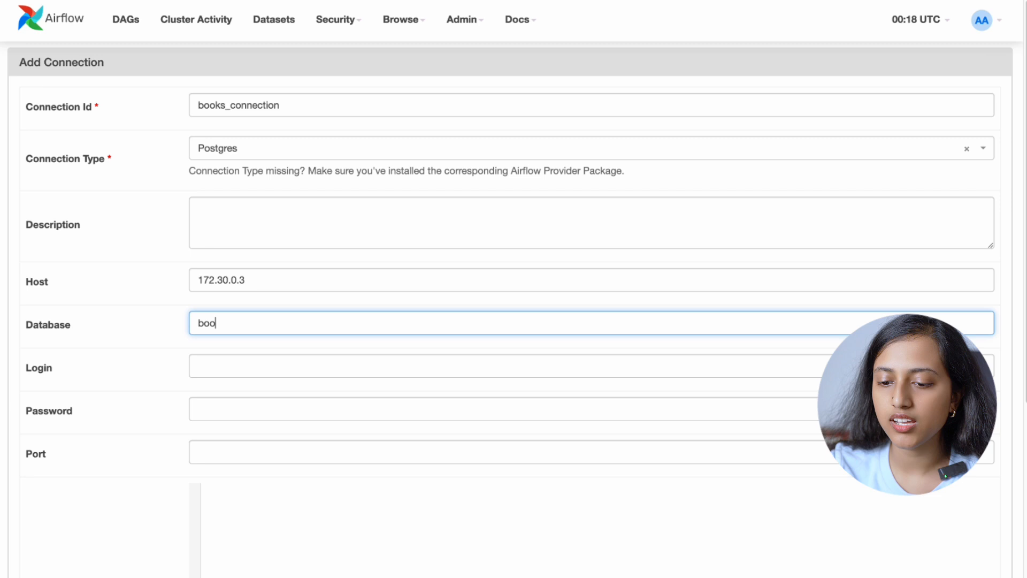
{"action": "type", "text": "amazon_books"}
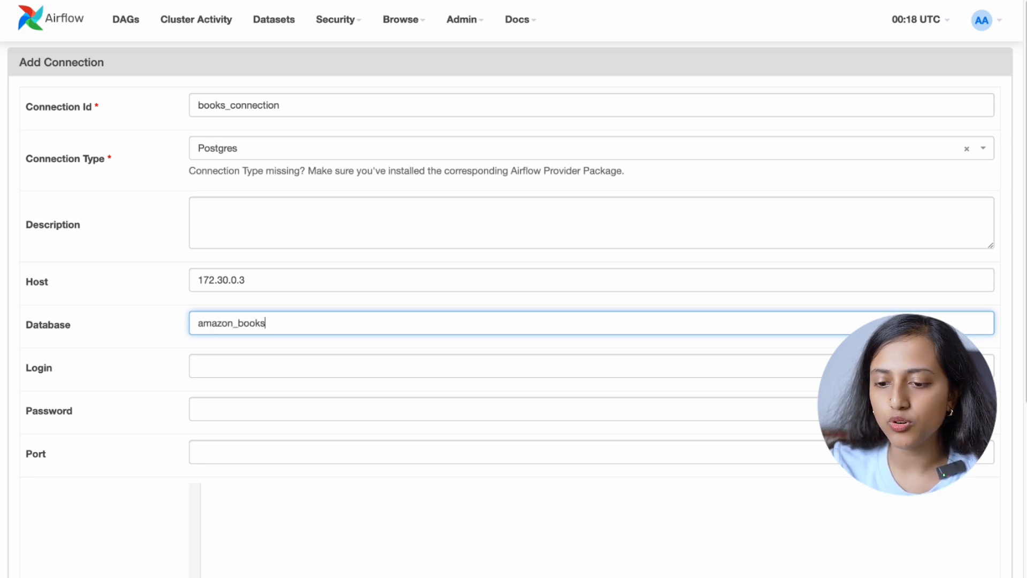
{"action": "type", "text": "•••"}
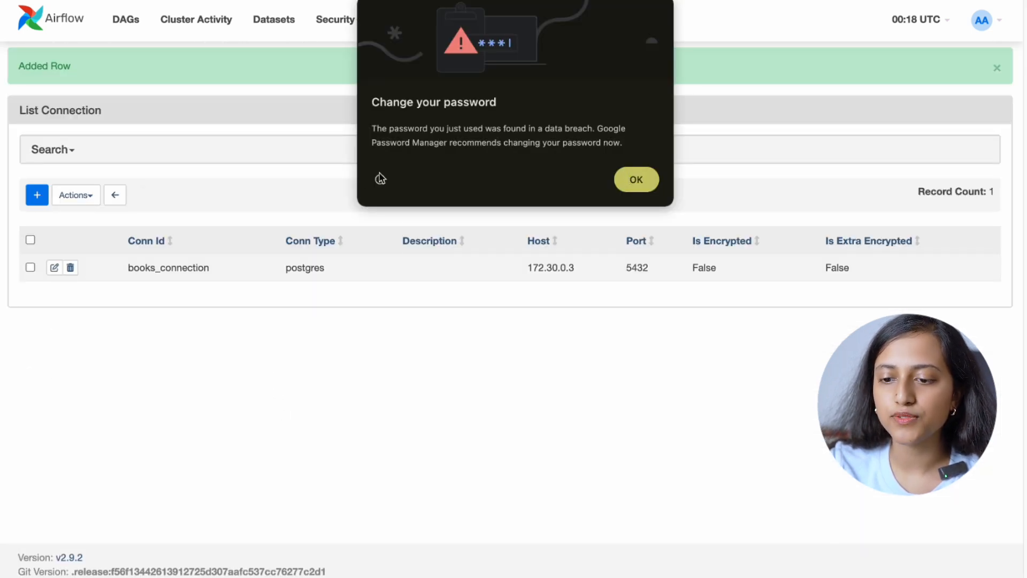
Dismiss Google Password Manager's 'Change your password' breach warning
{"action": "left_click", "coordinate": [635, 179]}
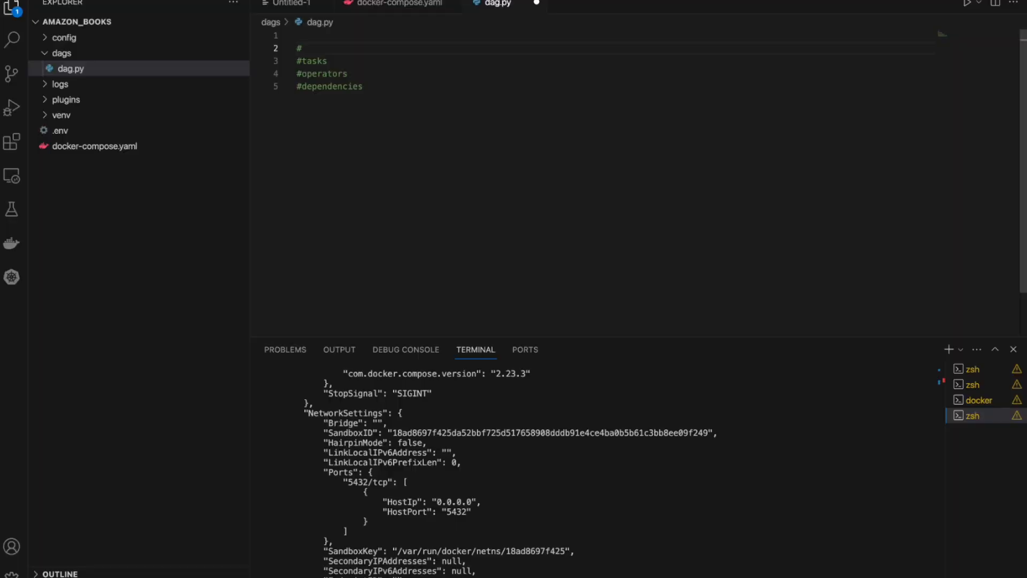
Note that dag means directed acyclic graph and add the hooks comment in dag.py
{"action": "type", "text": "dag - directed"}
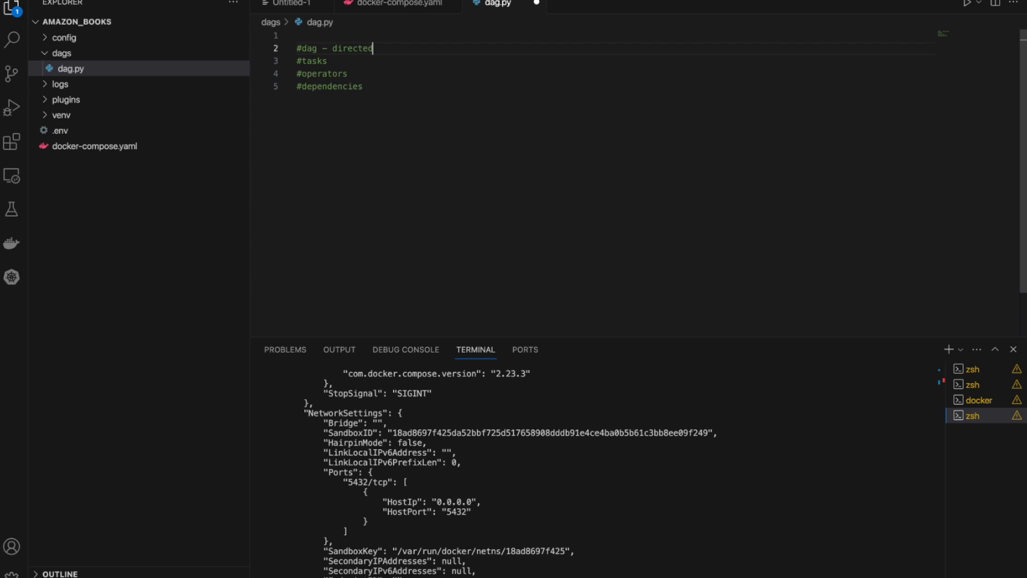
{"action": "type", "text": "acyclic grap"}
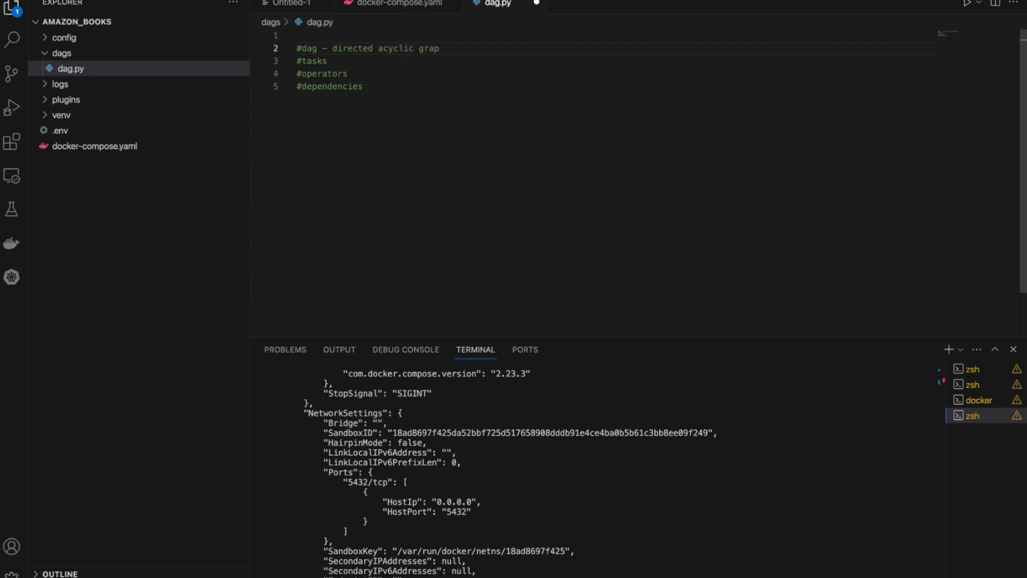
{"action": "type", "text": "h"}
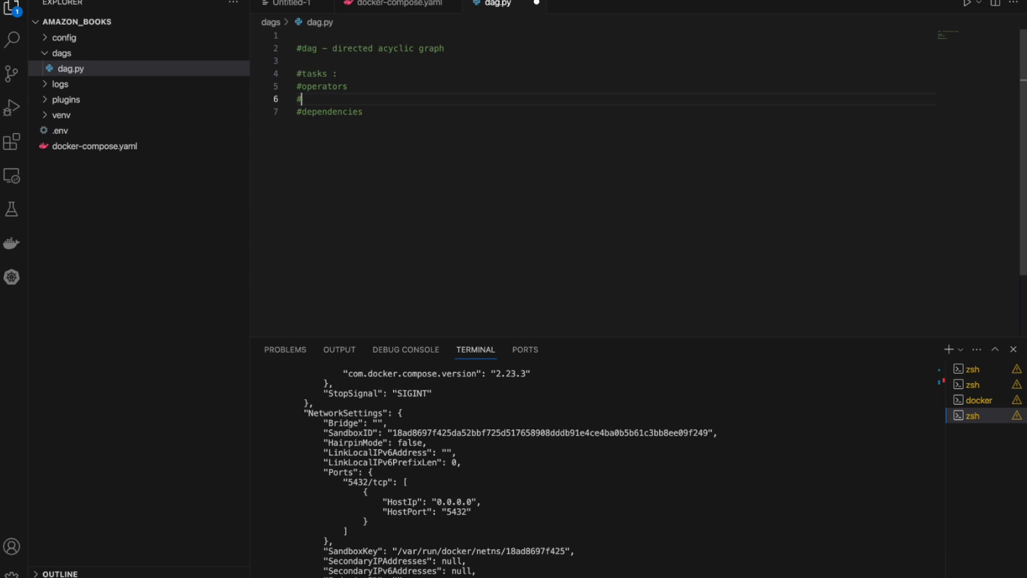
{"action": "type", "text": "hooks - allow connect"}
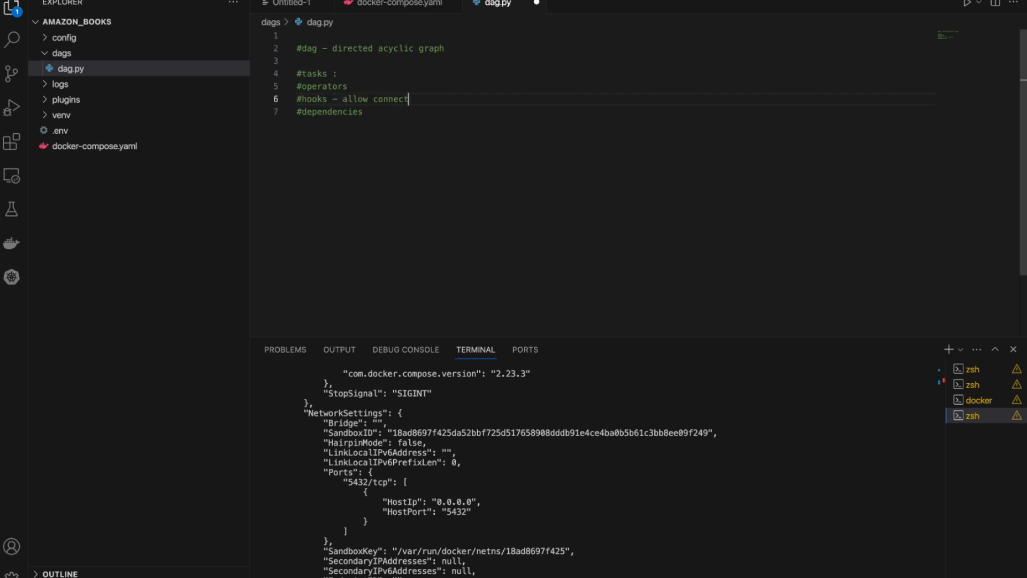
{"action": "type", "text": "ion"}
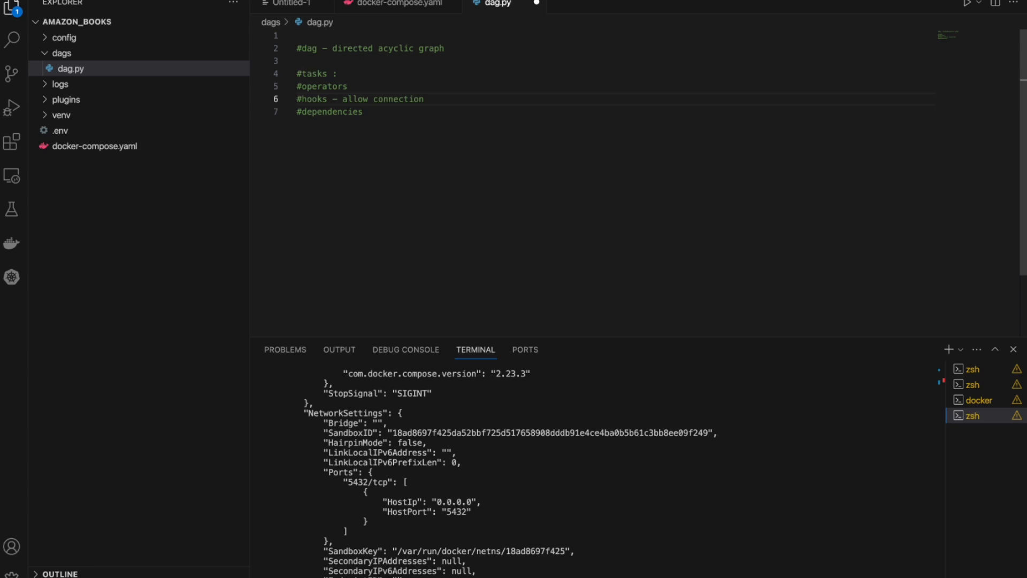
List the tasks: 1) fetch data (extract), 2) transform, 3) create and store data in table on postgres (load)
{"action": "left_click", "coordinate": [424, 99]}
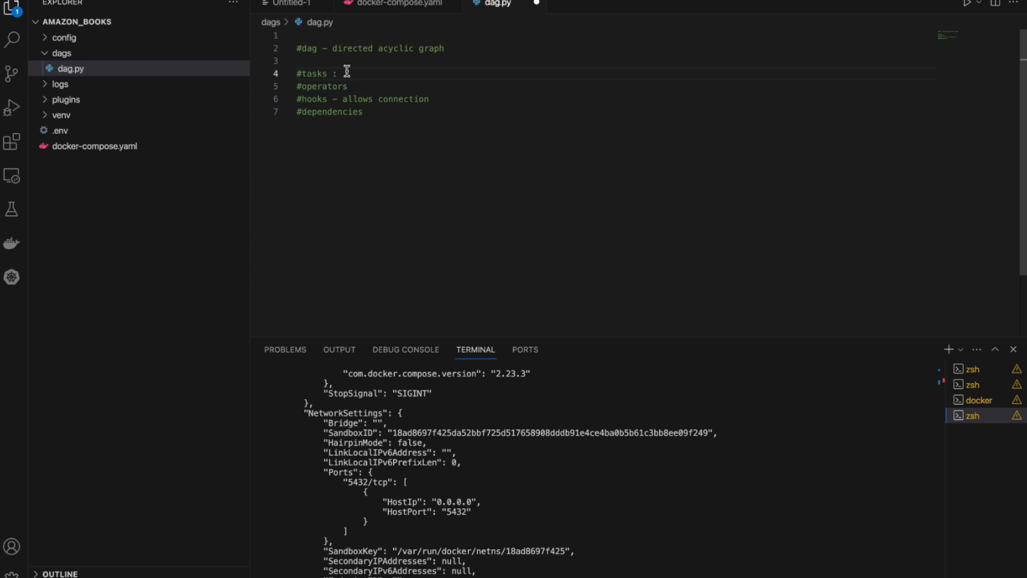
{"action": "type", "text": "1) fetch amazon"}
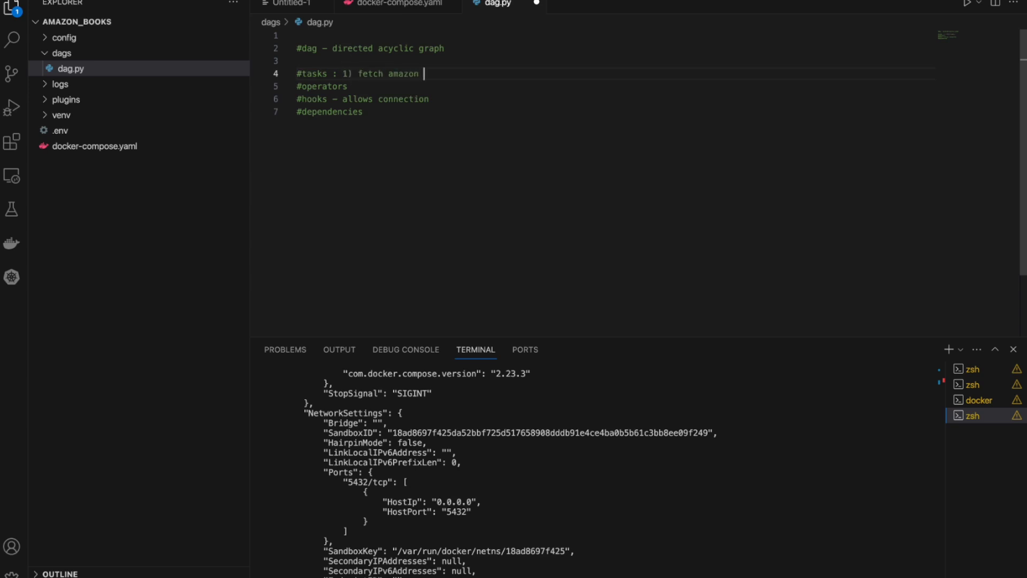
{"action": "type", "text": "data ( extract) 2) clean data ( )"}
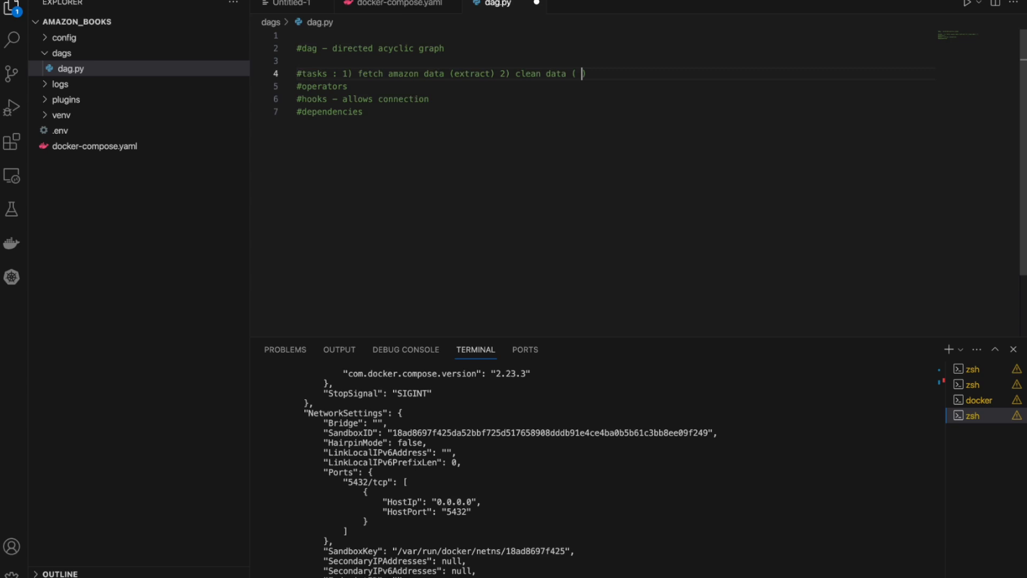
{"action": "type", "text": "transform)"}
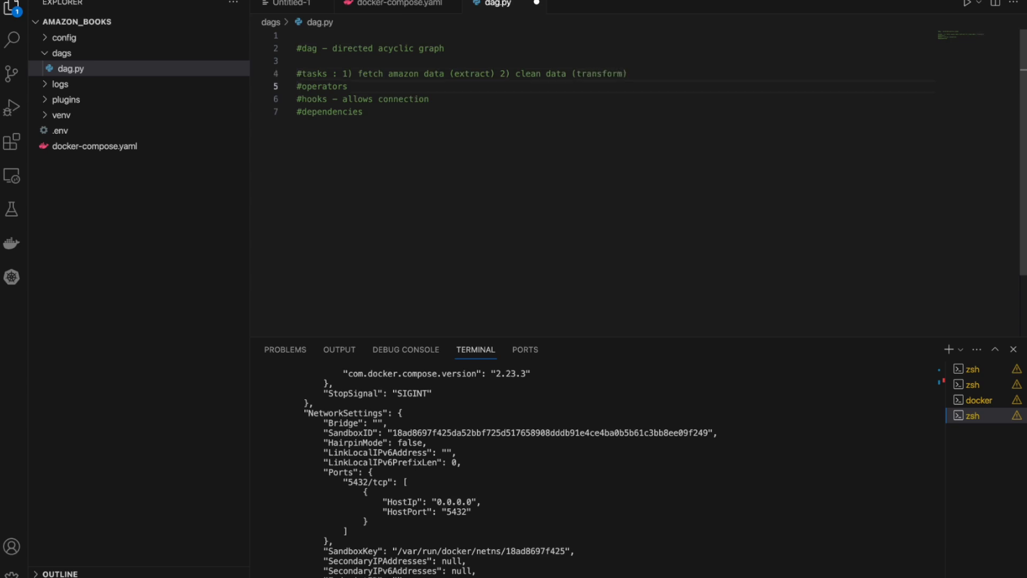
{"action": "type", "text": "3) create and"}
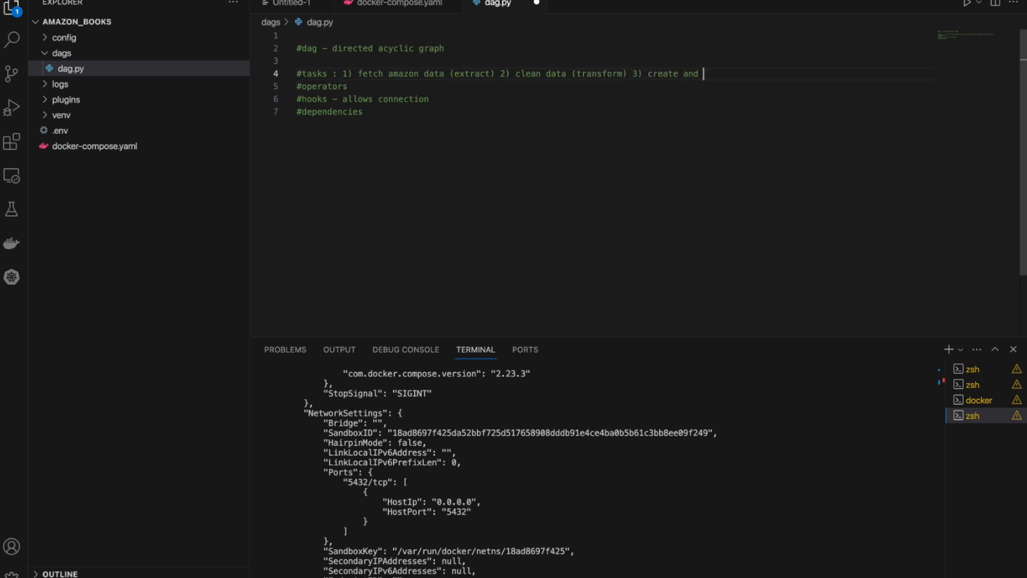
{"action": "type", "text": "store data in table"}
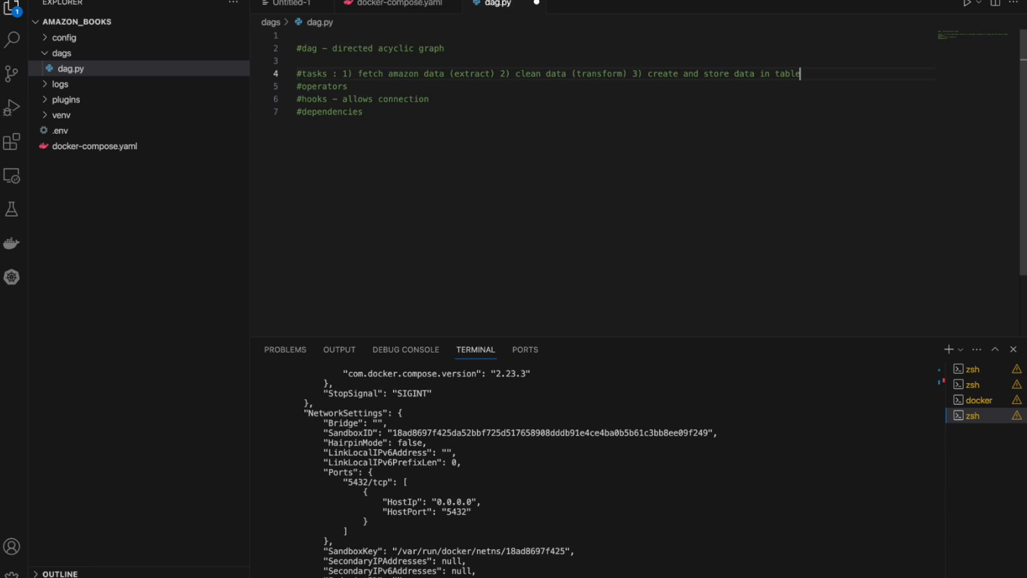
{"action": "type", "text": "on postgres"}
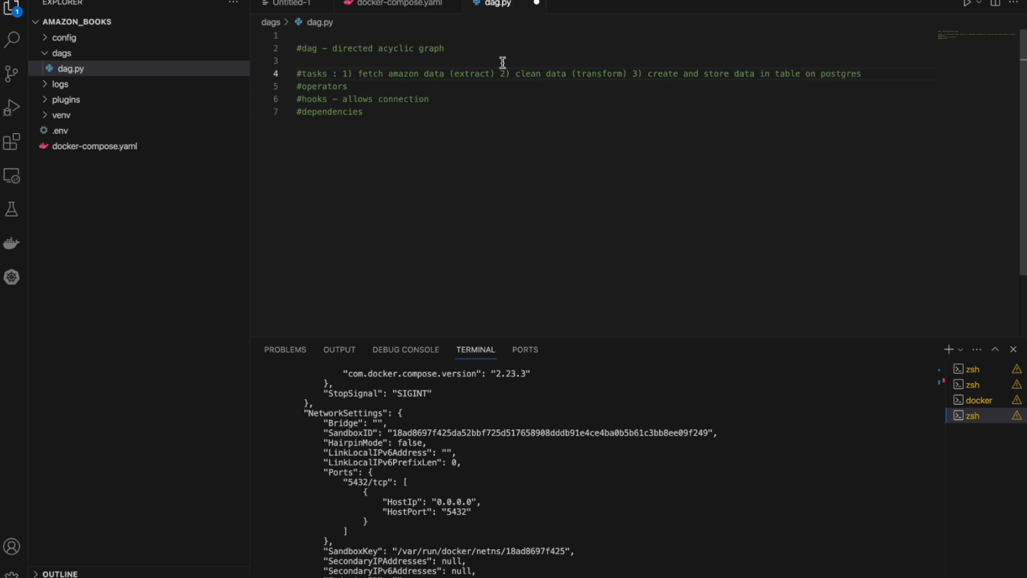
{"action": "type", "text": "(load)"}
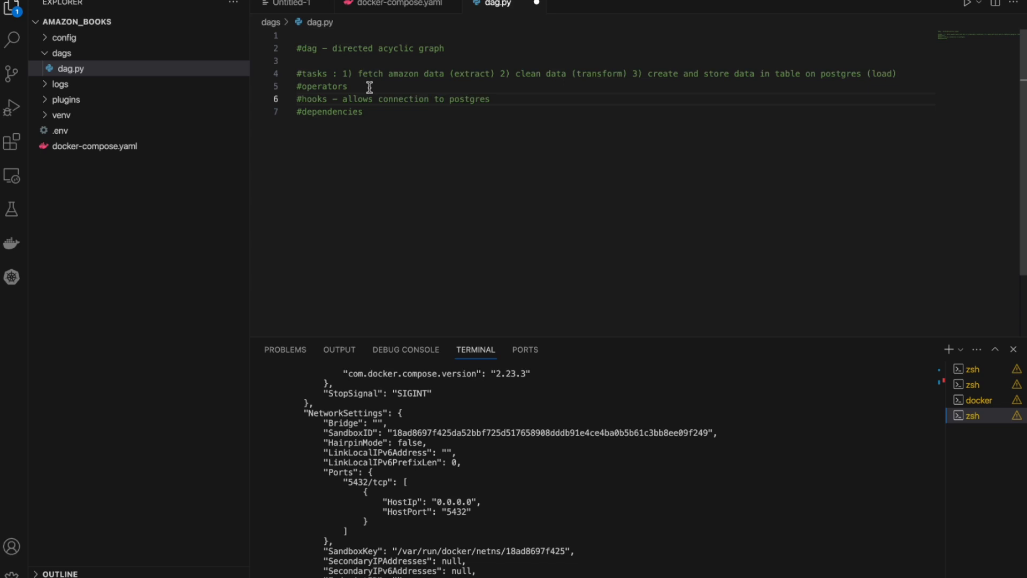
Name Python Operator and PostgresOperator as the operators and add 'from airflow import DAG'
{"action": "type", "text": ": Python Operator and Postgres"}
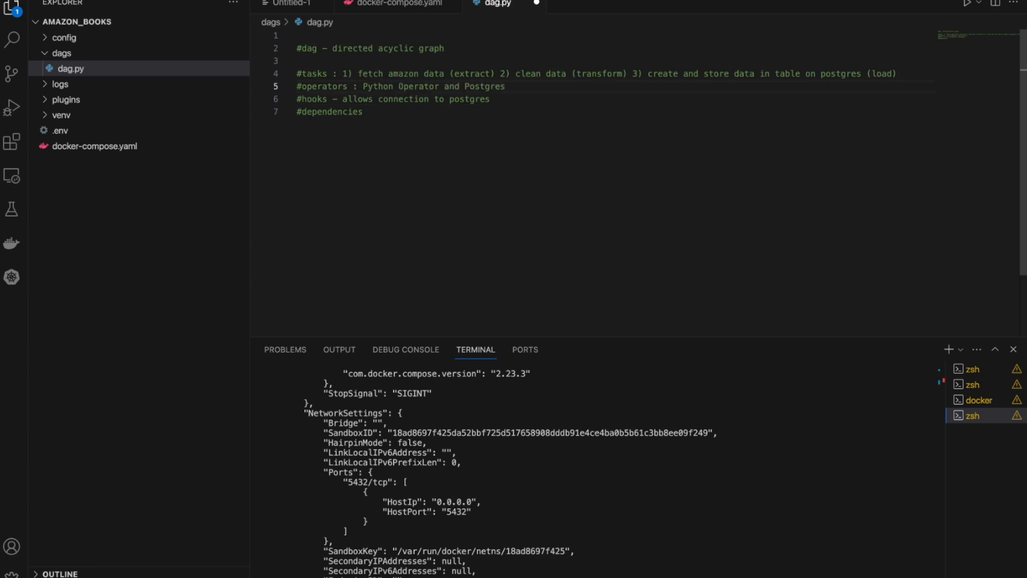
{"action": "type", "text": "Operator"}
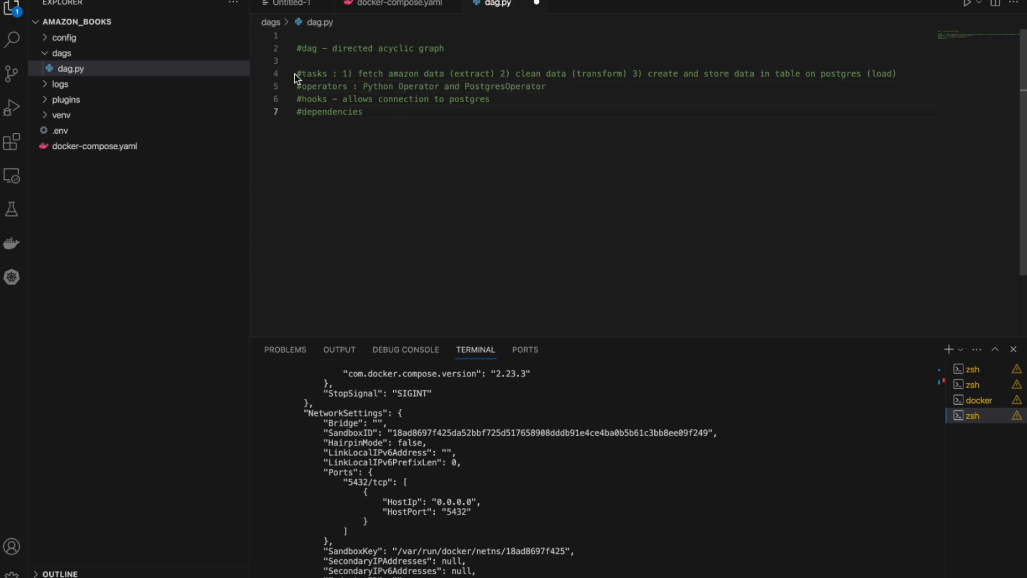
{"action": "type", "text": "from airflow import DAG"}
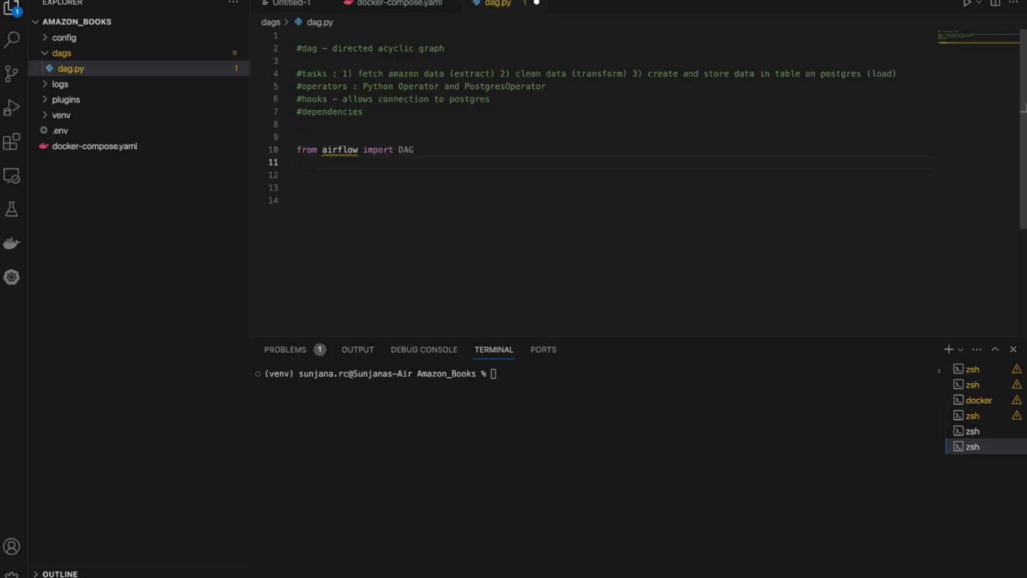
Define default_args with owner airflow, import datetime and timedelta, and begin 'dag = DAG('
{"action": "type", "text": "default_args = {\\n    'owner': 'airflow',\\n    'depends_on_past': False,\\n    'start_date': datetime(2024, 6, 20),\\n    'retries': 1,\\n    'retry_delay': timedelta(minutes=5),\\n}"}
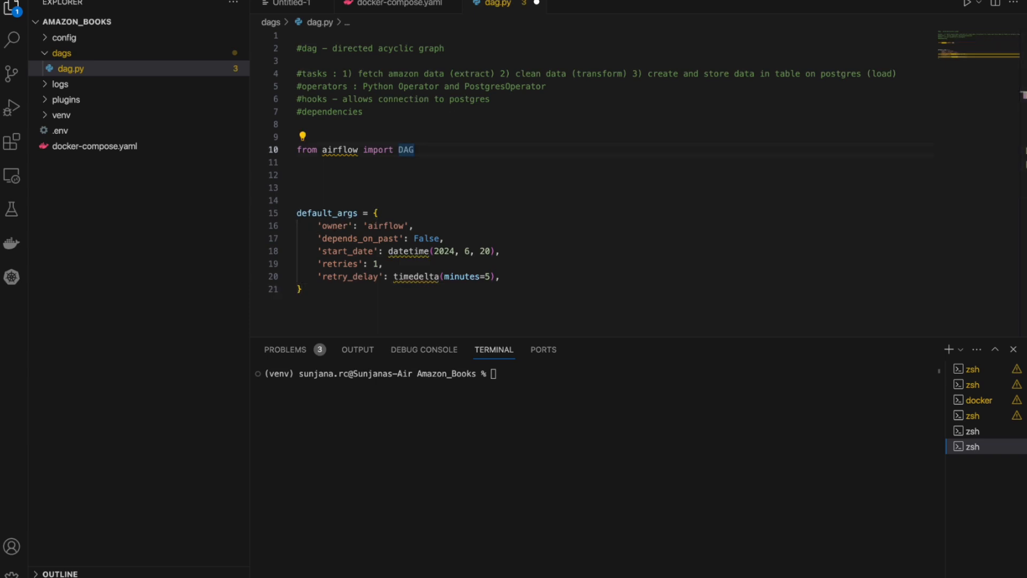
{"action": "mouse_move", "coordinate": [289, 136]}
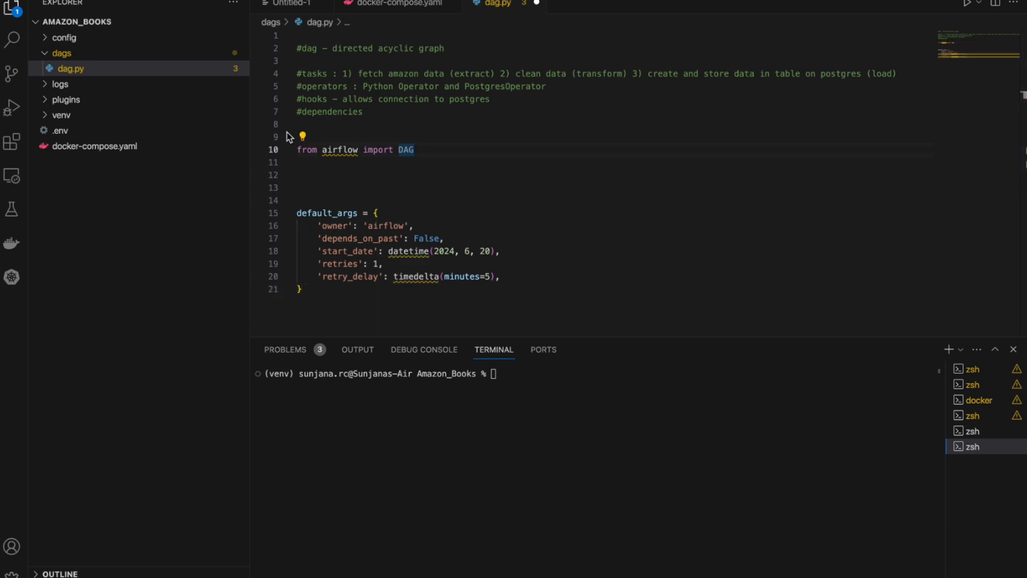
{"action": "type", "text": "from datetime import datetime, timedelta"}
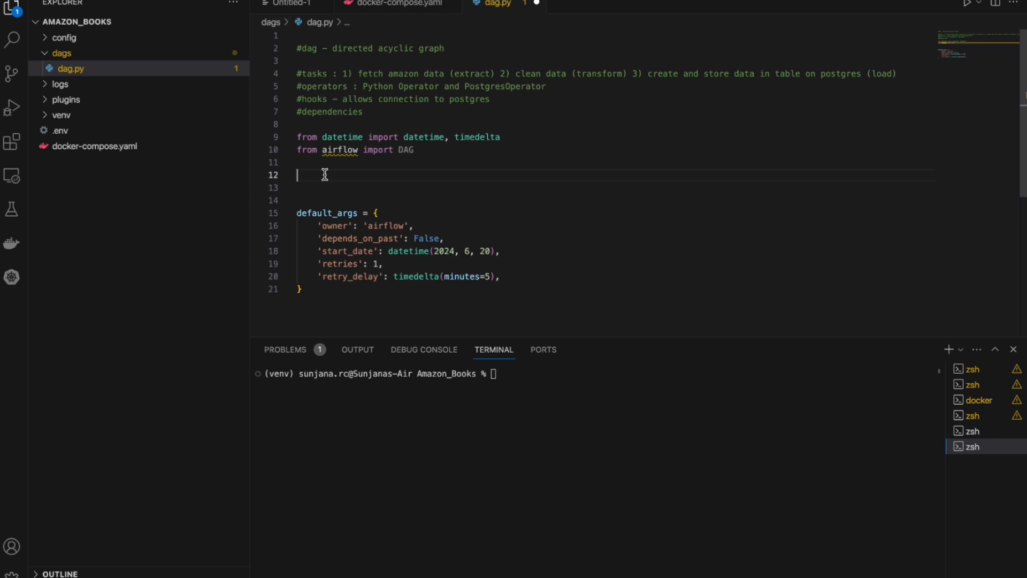
{"action": "scroll", "scroll_direction": "down", "scroll_amount": 3}
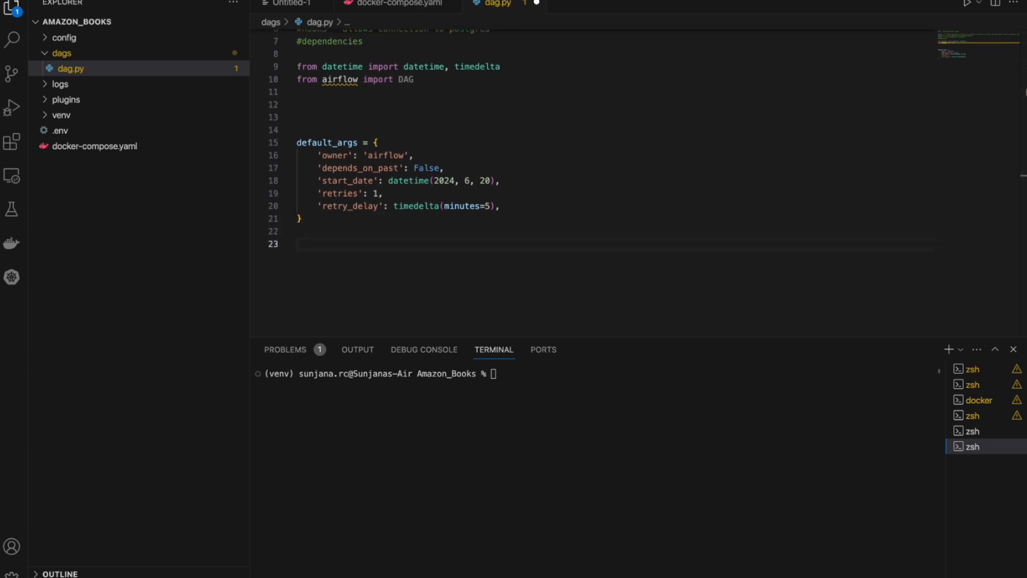
{"action": "left_click", "coordinate": [310, 244]}
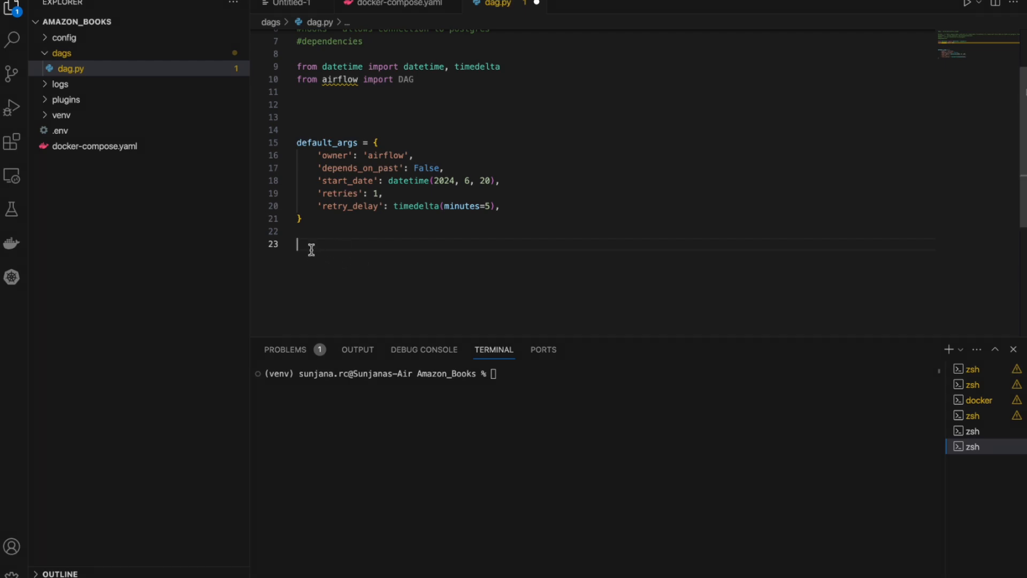
{"action": "type", "text": "dag = DAG("}
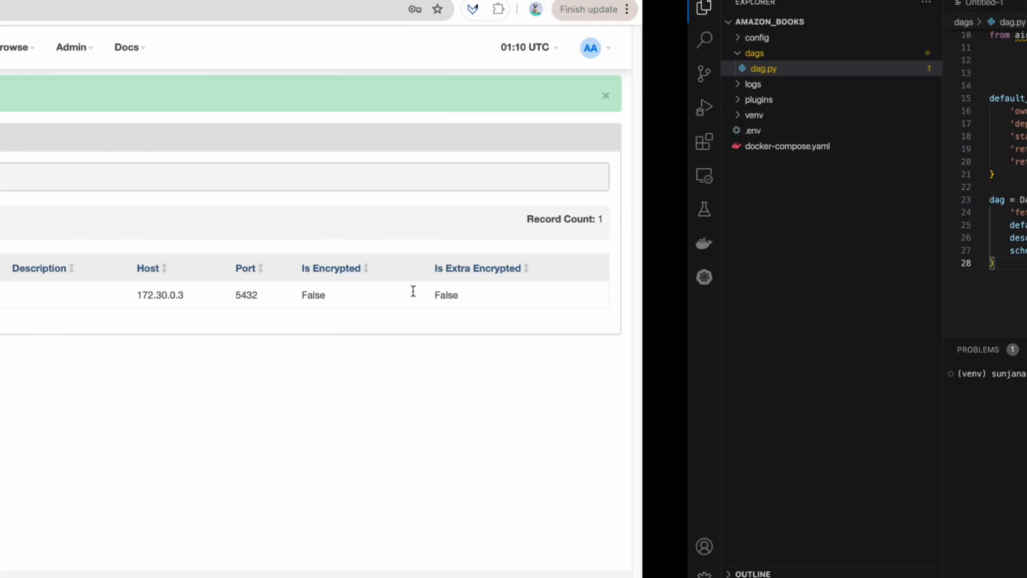
Search the DAGs list for fetch_and_store_amazon_books and view its Code page
{"action": "left_click", "coordinate": [400, 47]}
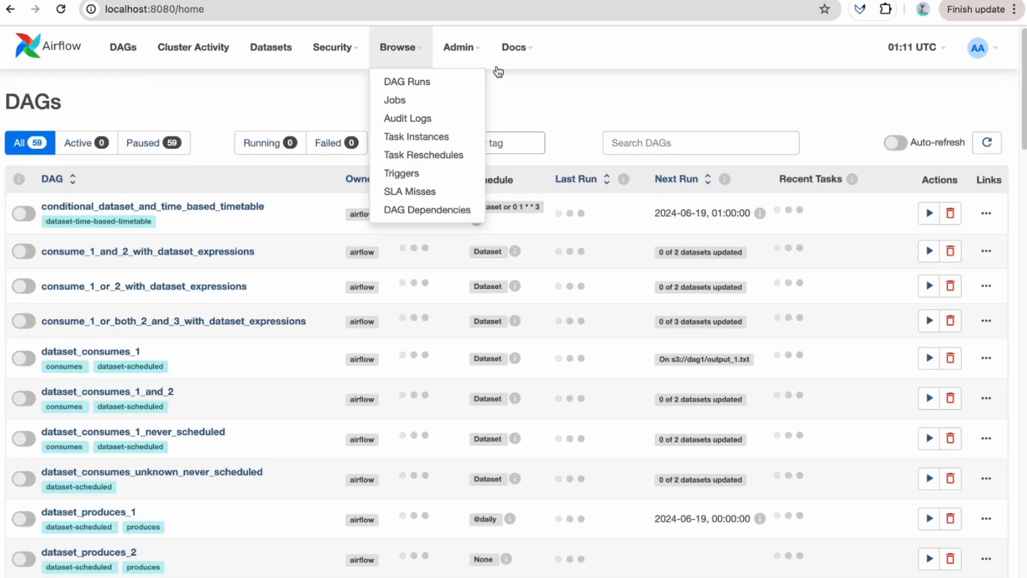
{"action": "type", "text": "fetch"}
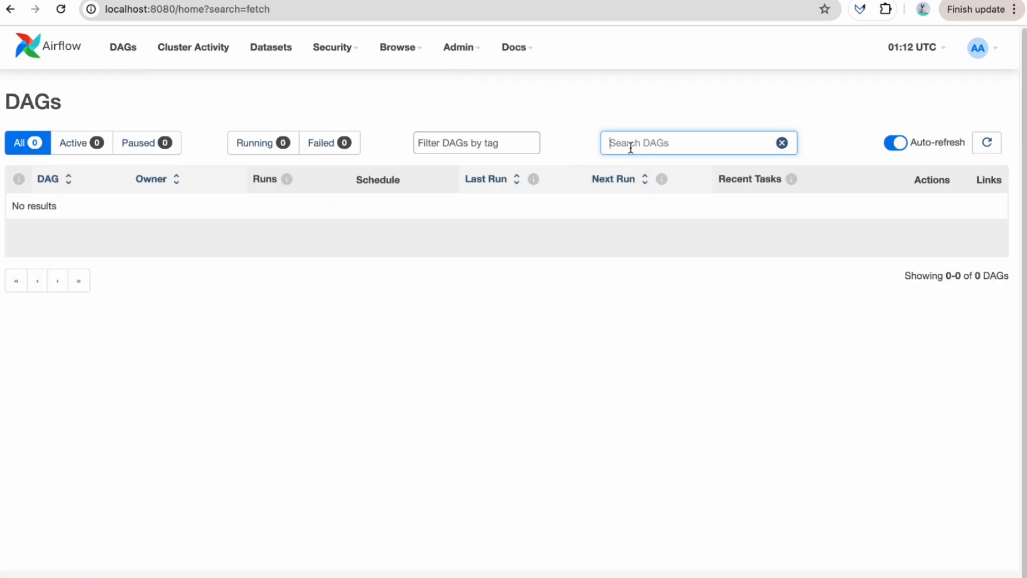
{"action": "type", "text": "fetch_and_store_amazon_books"}
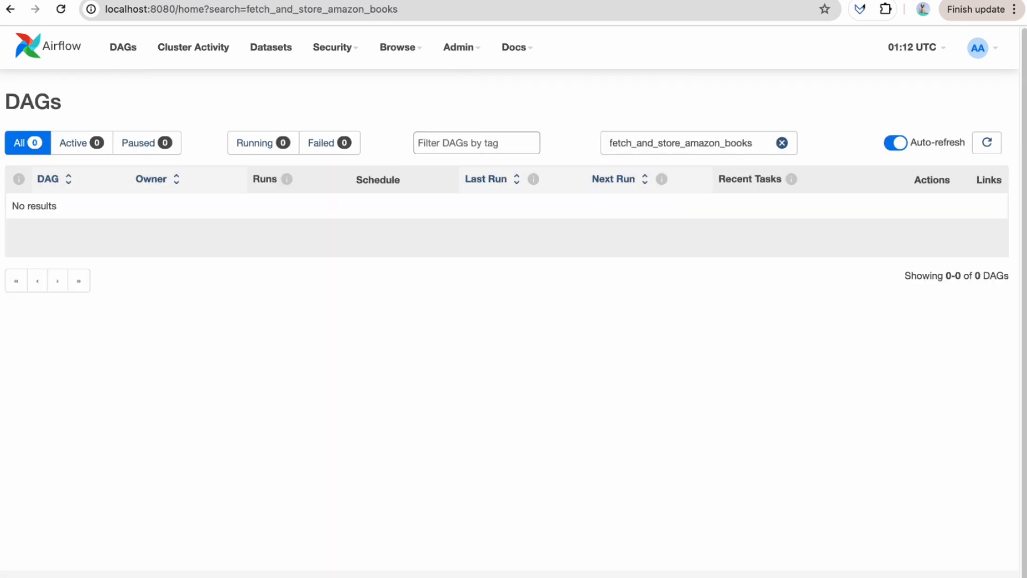
{"action": "mouse_move", "coordinate": [774, 105]}
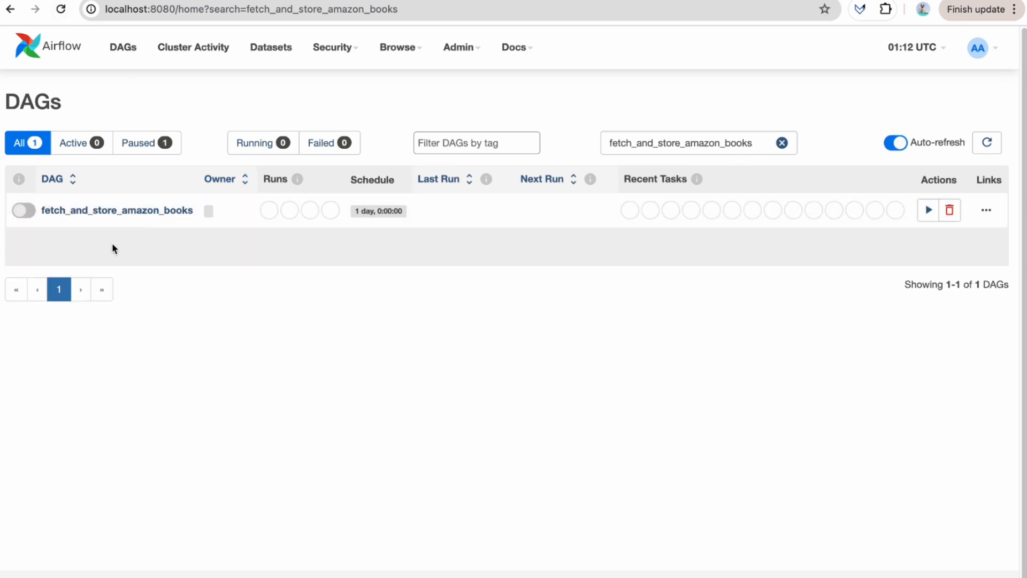
{"action": "mouse_move", "coordinate": [117, 211]}
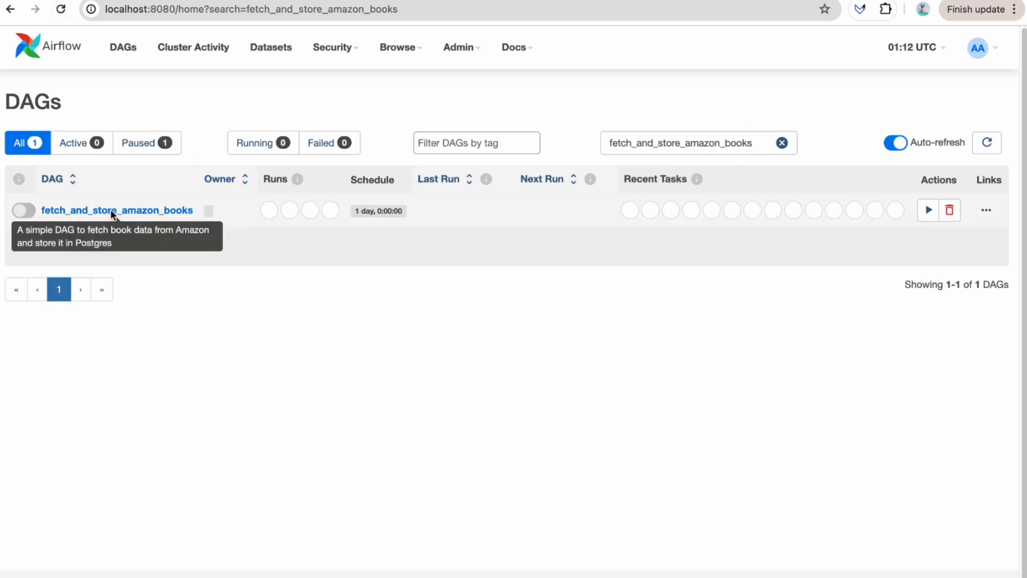
{"action": "left_click", "coordinate": [115, 211]}
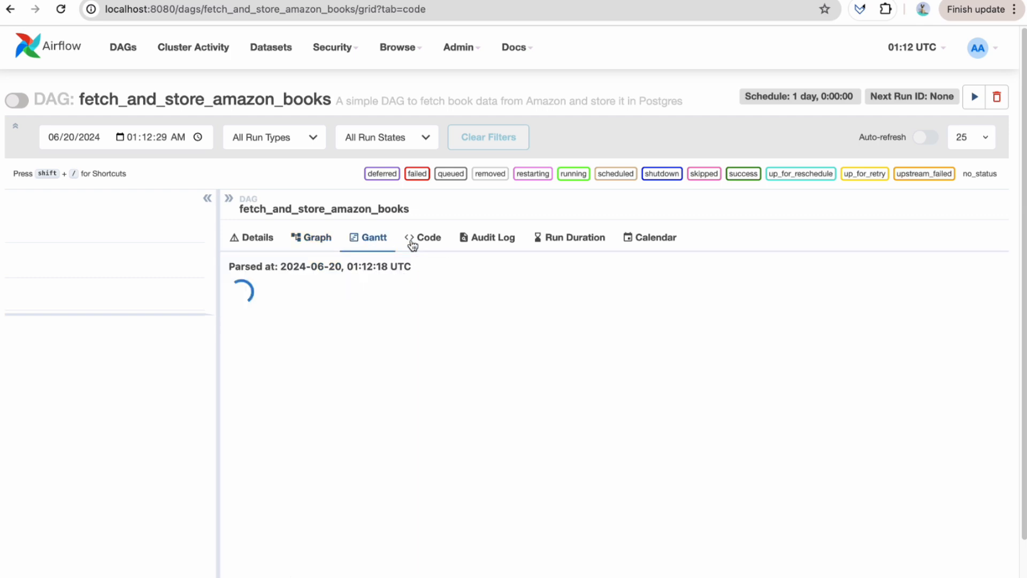
{"action": "left_click", "coordinate": [575, 238]}
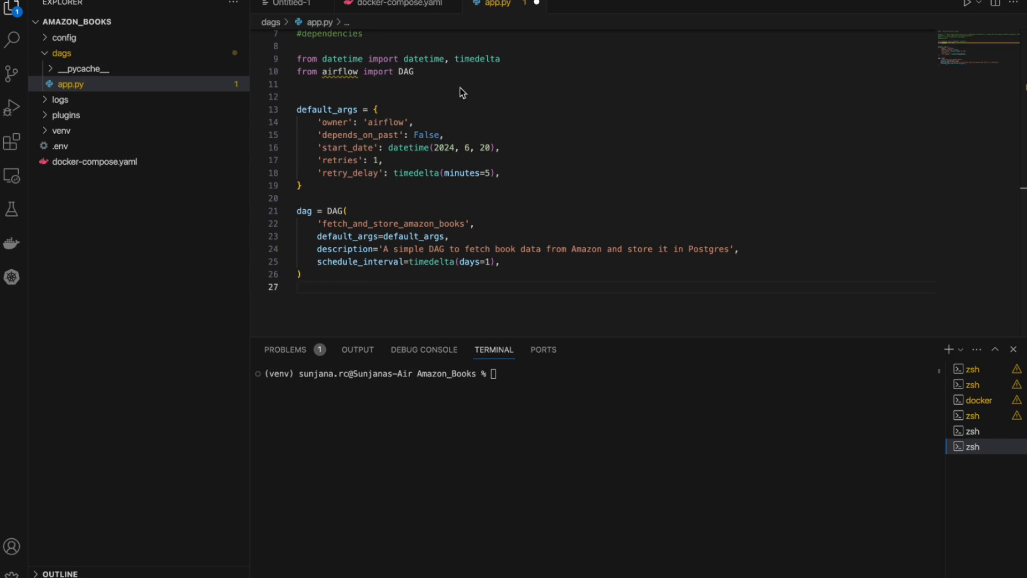
Paste get_amazon_data_books with its requests, pandas and BeautifulSoup imports and headers, then add the #3 load comment
{"action": "key", "text": "Enter"}
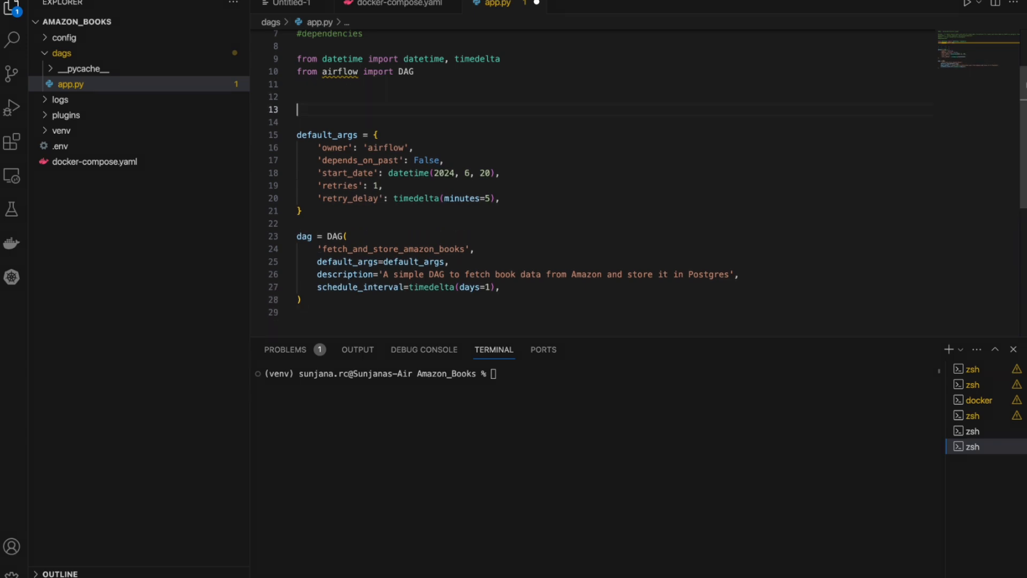
{"action": "scroll", "scroll_direction": "down", "scroll_amount": 3}
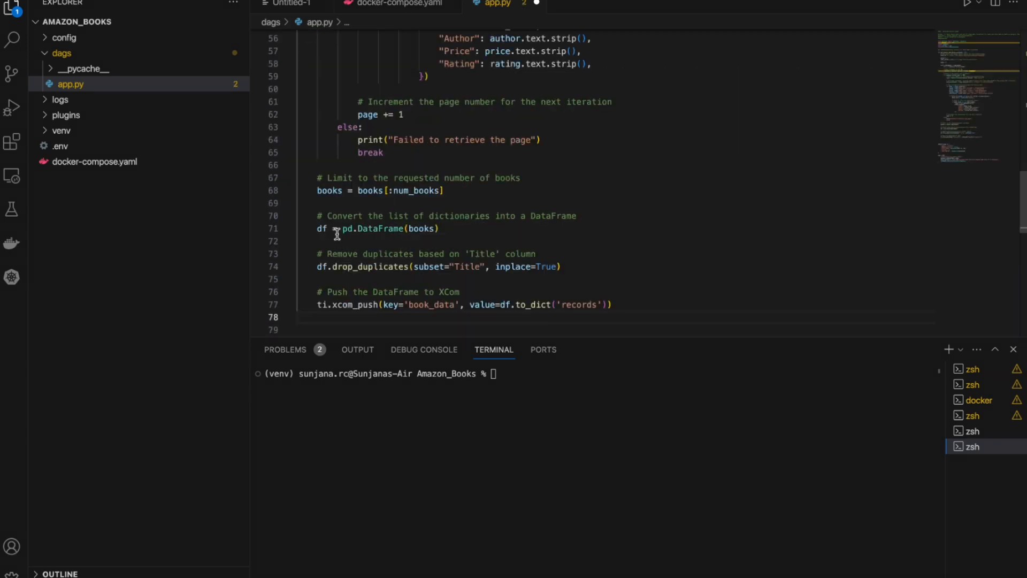
{"action": "scroll", "scroll_direction": "up", "scroll_amount": 3}
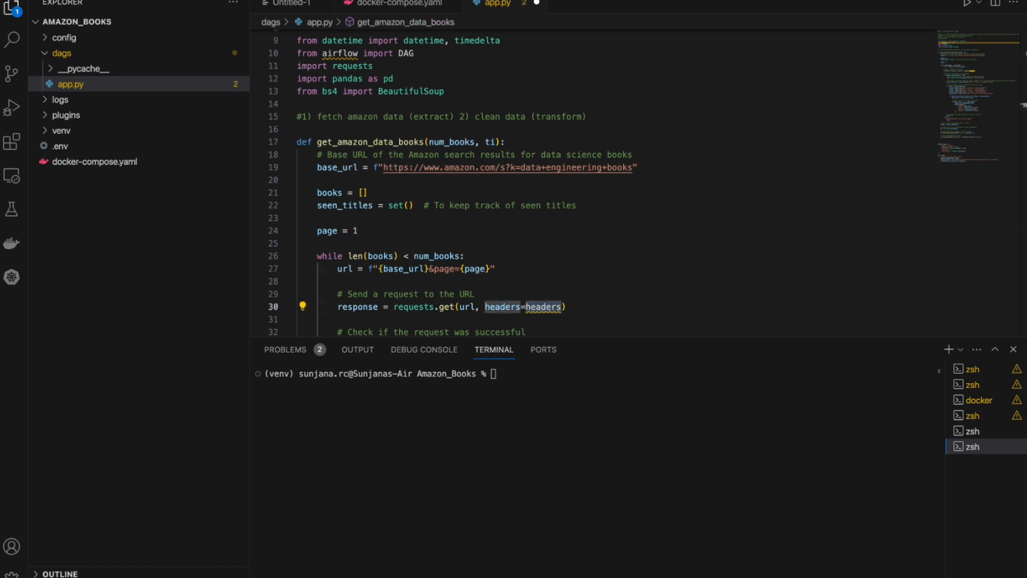
{"action": "mouse_move", "coordinate": [609, 105]}
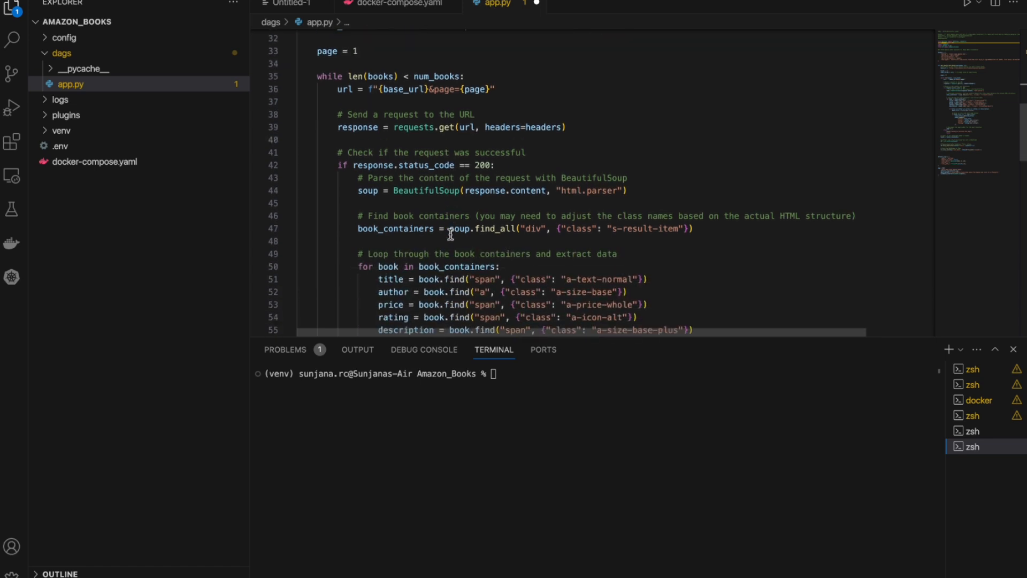
{"action": "scroll", "scroll_direction": "down", "scroll_amount": 3}
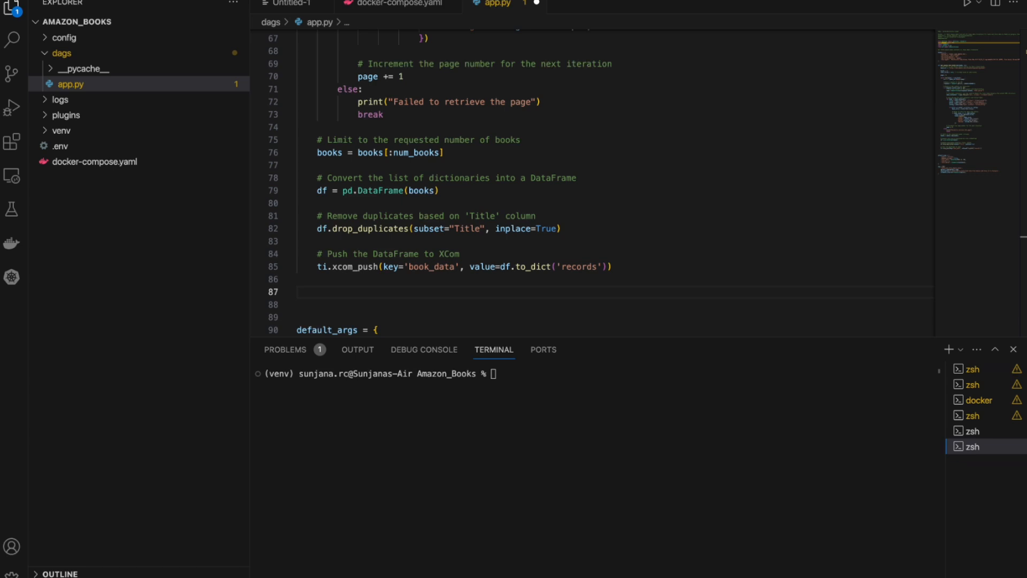
{"action": "scroll", "scroll_direction": "down", "scroll_amount": 3}
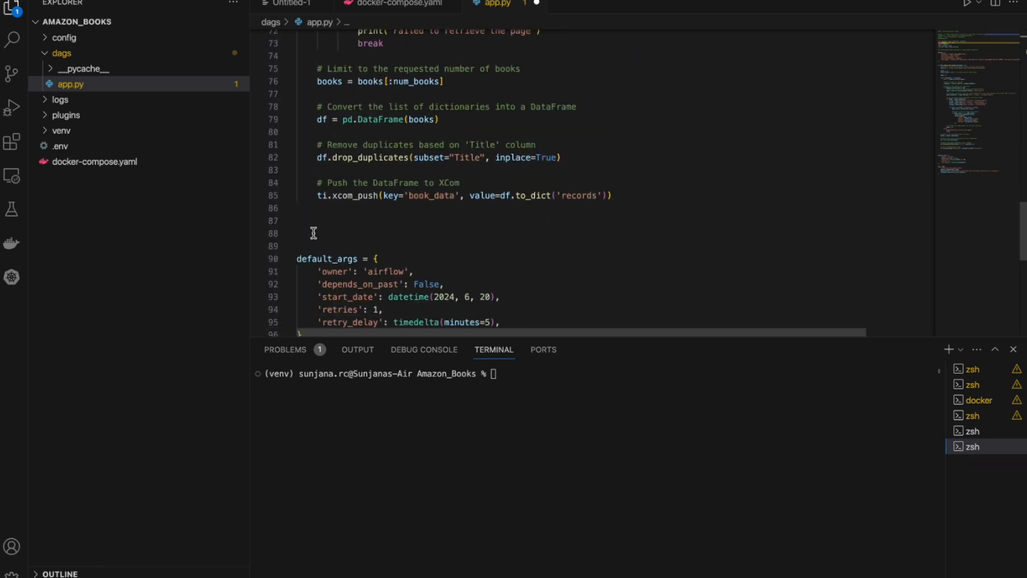
{"action": "type", "text": "#3) create and store data in table on postgres (load)"}
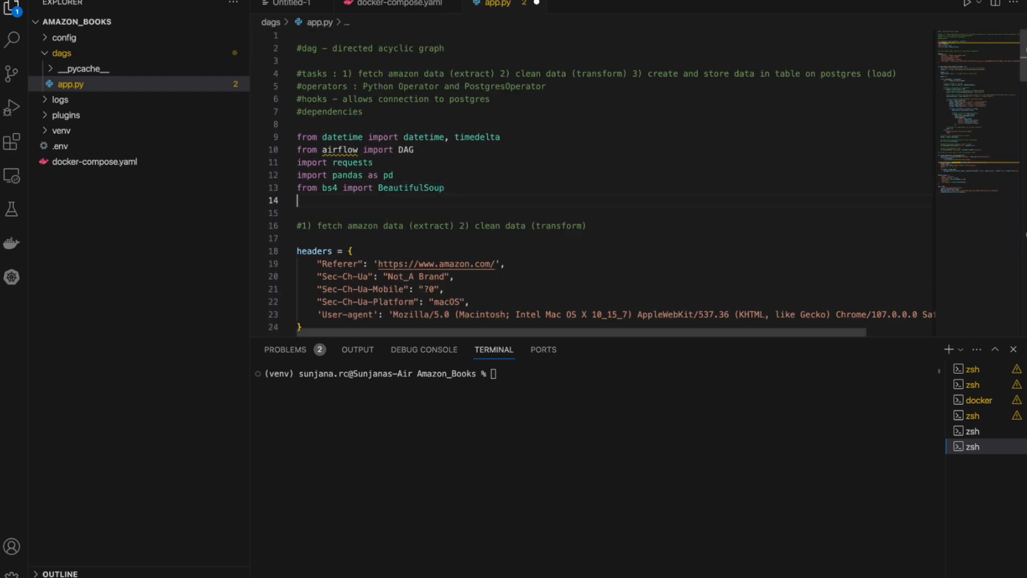
Scroll through app.py to review the fetch_book_data PythonOperator calling get_amazon_data_books for 50 books
{"action": "scroll", "scroll_direction": "down", "scroll_amount": 3}
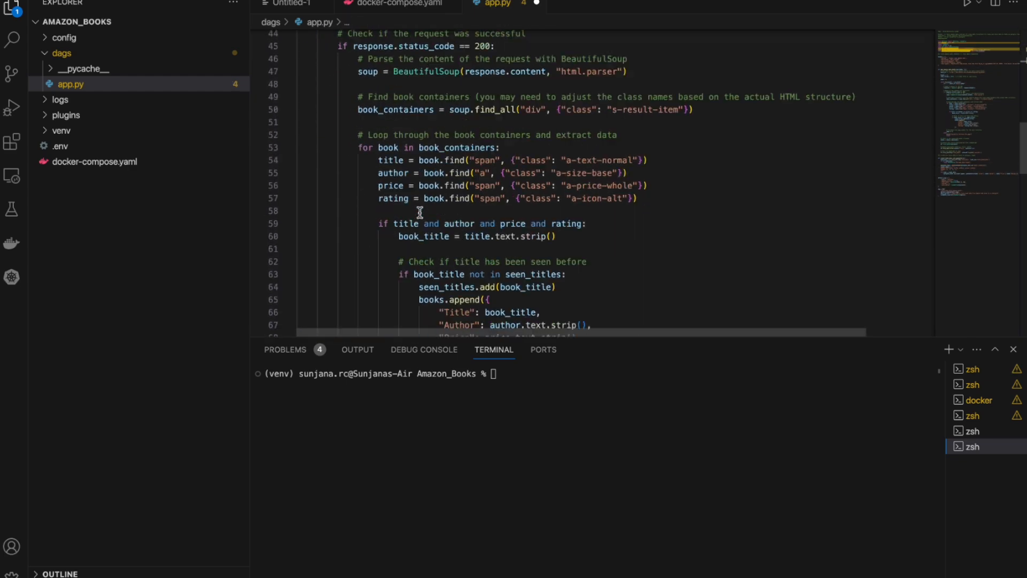
{"action": "scroll", "scroll_direction": "down", "scroll_amount": 3}
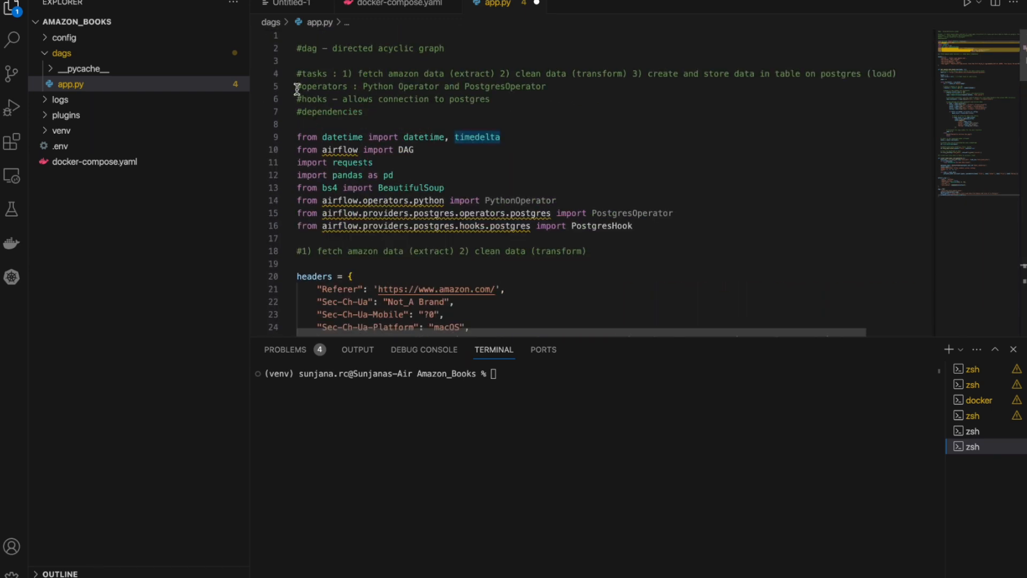
{"action": "scroll", "scroll_direction": "down", "scroll_amount": 3}
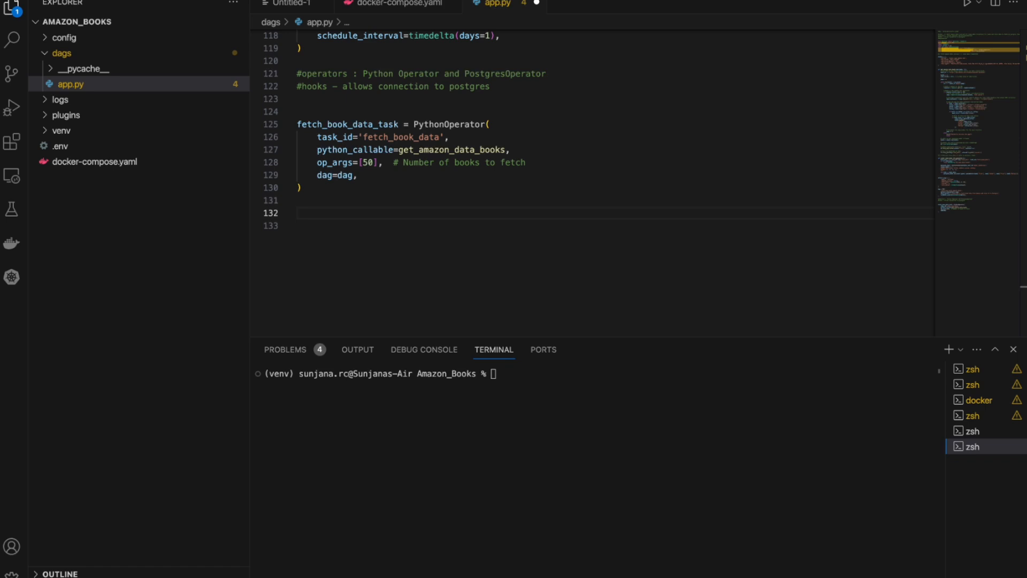
{"action": "mouse_move", "coordinate": [225, 59]}
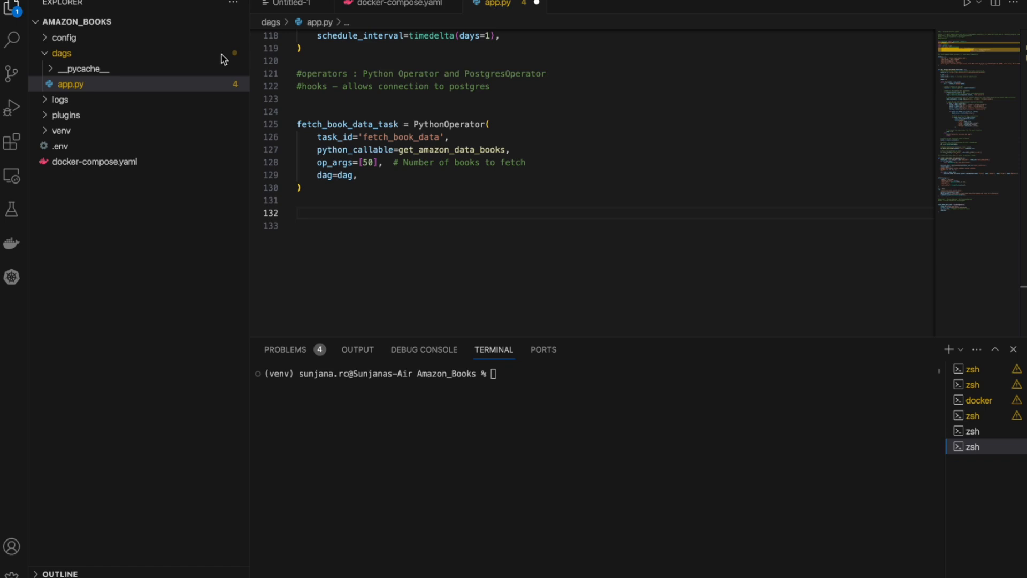
Add the create_table PostgresOperator and insert_book_data PythonOperator tasks, then a #dependencies comment
{"action": "scroll", "scroll_direction": "down", "scroll_amount": 3}
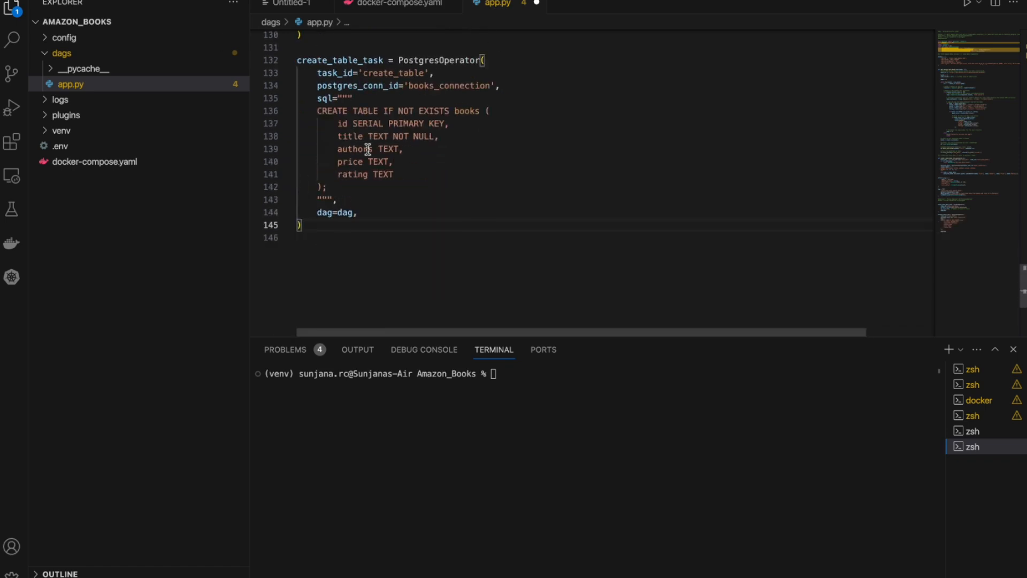
{"action": "double_click", "coordinate": [449, 85]}
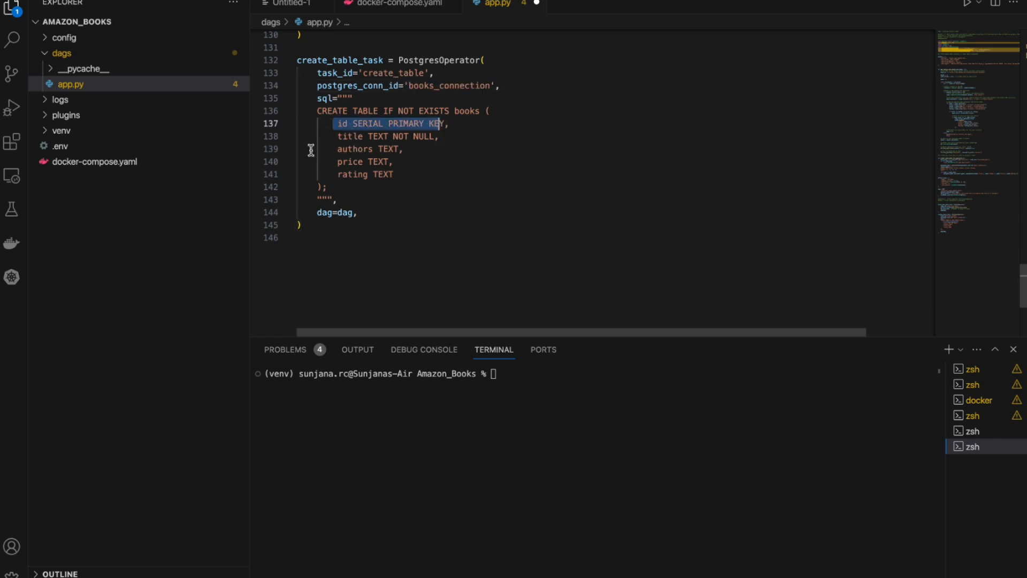
{"action": "double_click", "coordinate": [349, 175]}
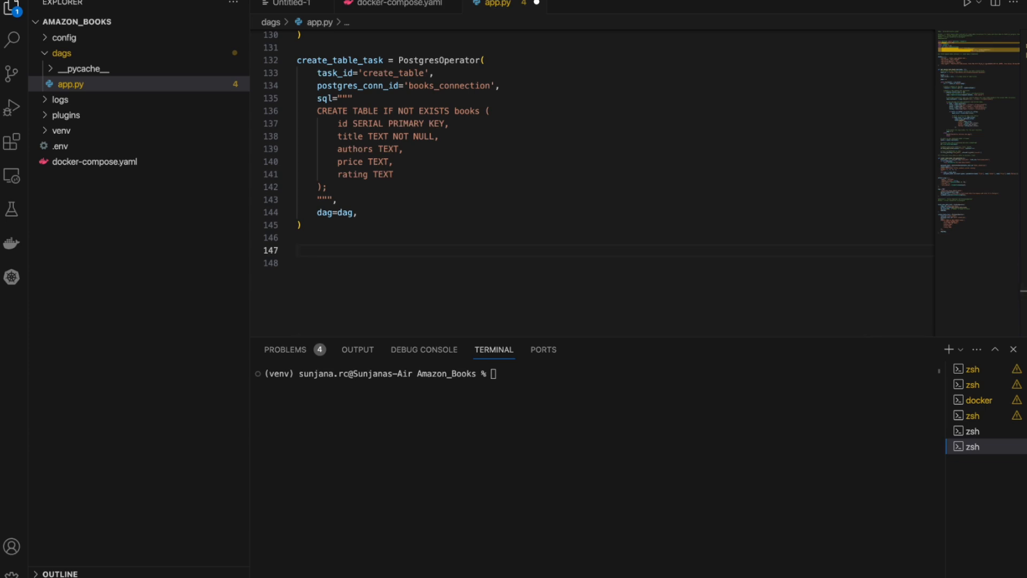
{"action": "mouse_move", "coordinate": [334, 245]}
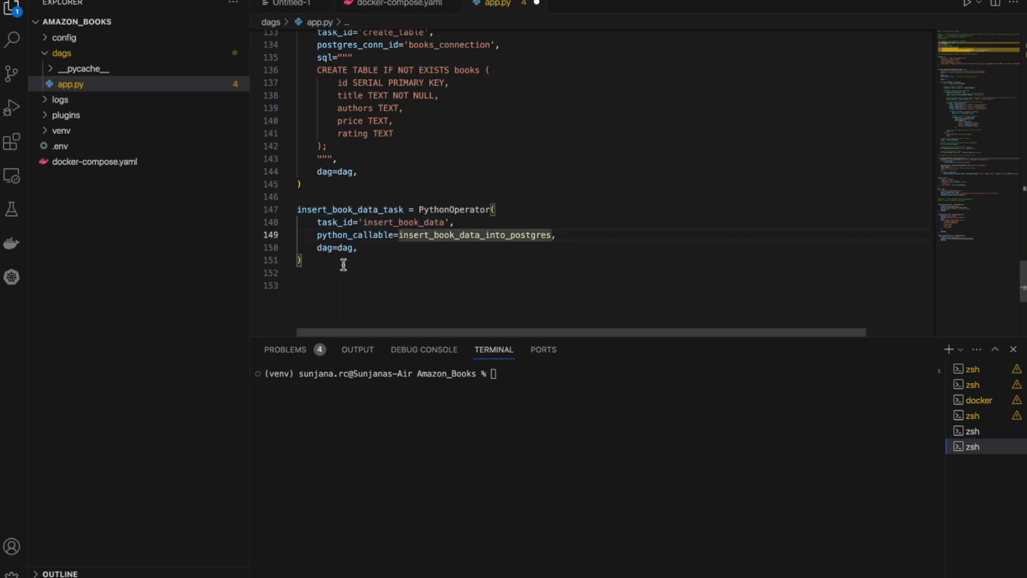
{"action": "type", "text": "#dependencies"}
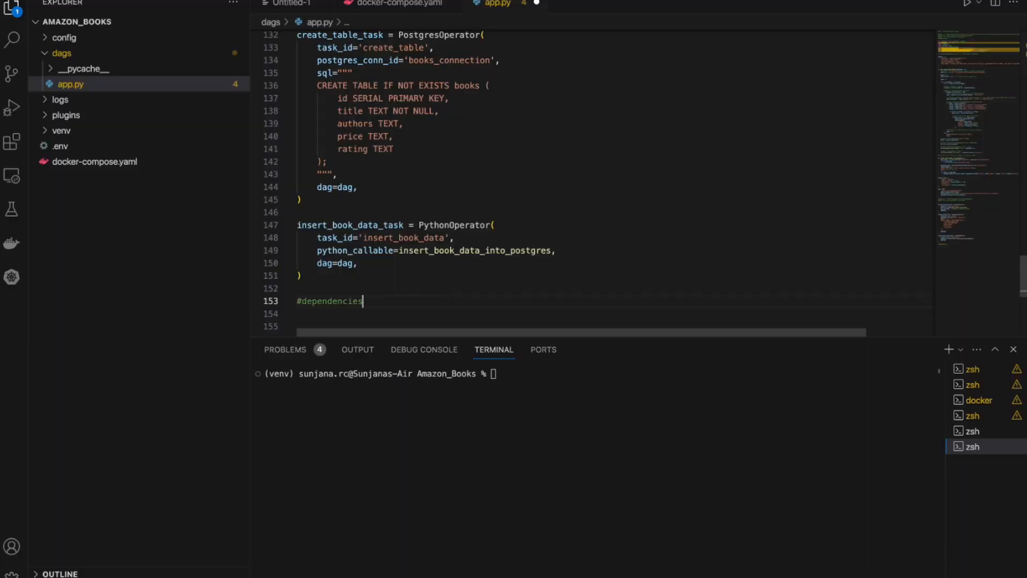
Chain fetch_book_data_task >> create_table_task >> insert_book_data_task and review the operator imports
{"action": "key", "text": "Enter"}
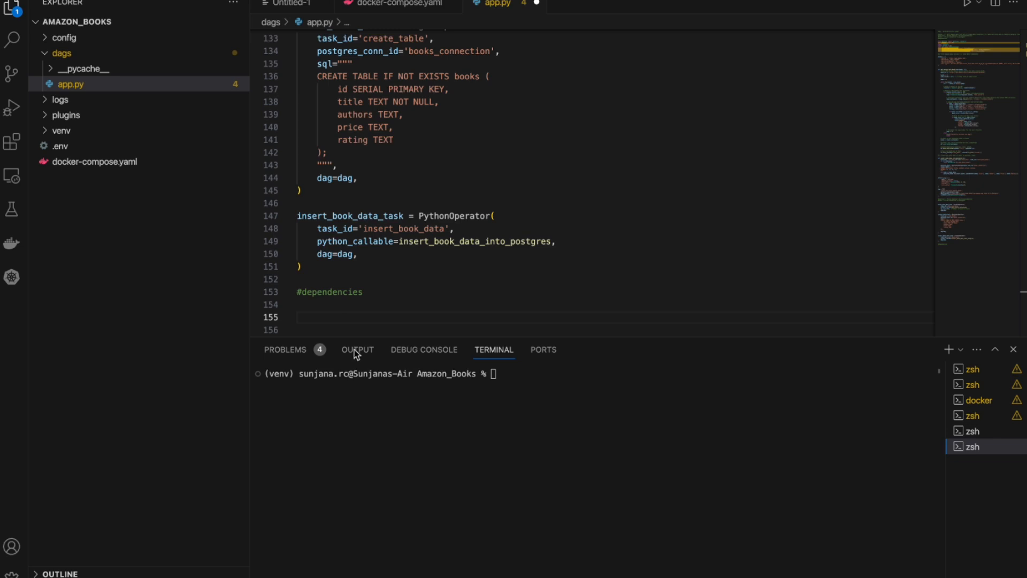
{"action": "type", "text": "fetch_book_data_task >> create_table_task >> insert_book_data_task"}
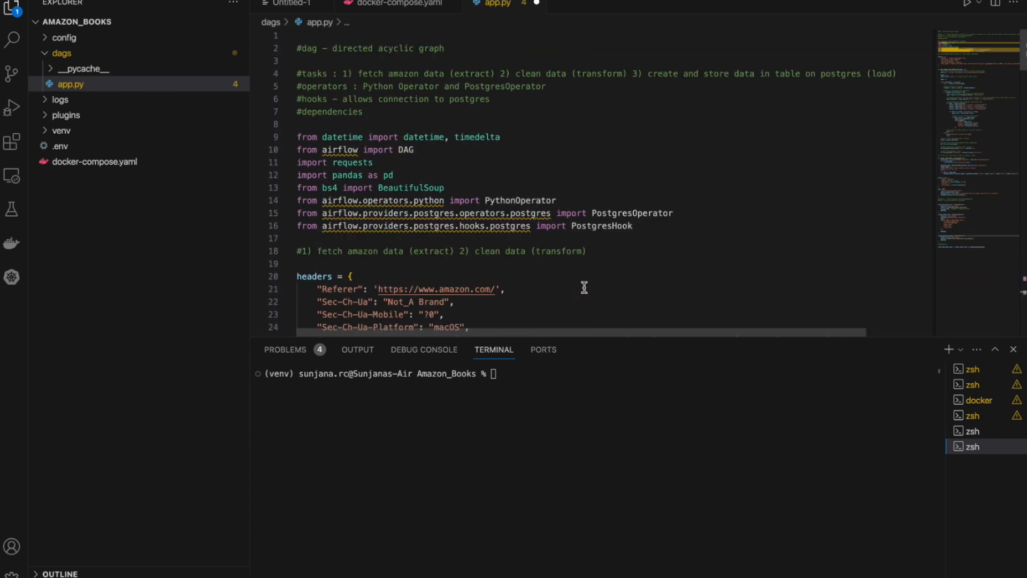
{"action": "left_click", "coordinate": [386, 200]}
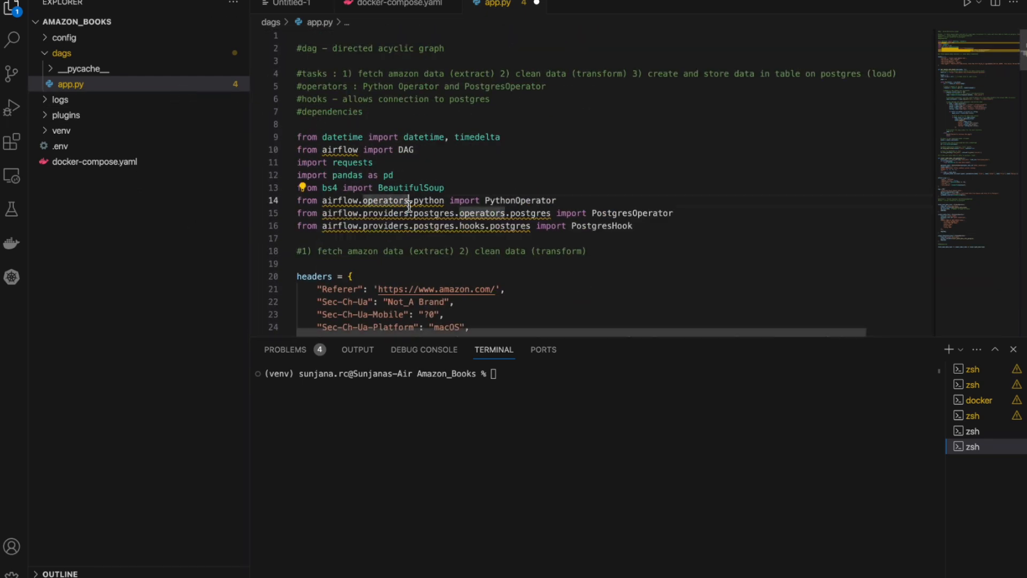
{"action": "scroll", "scroll_direction": "down", "scroll_amount": 3}
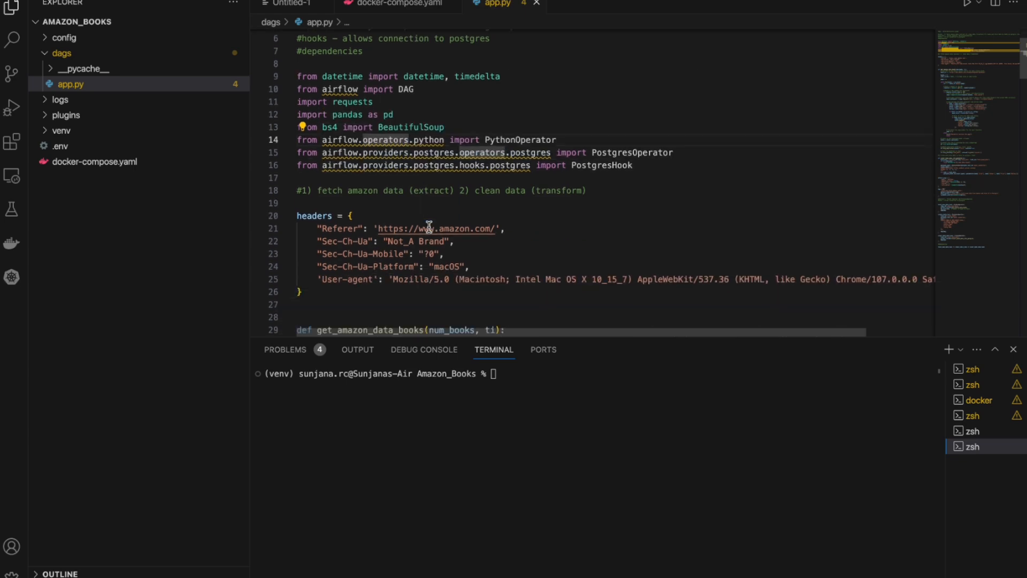
{"action": "scroll", "scroll_direction": "down", "scroll_amount": 3}
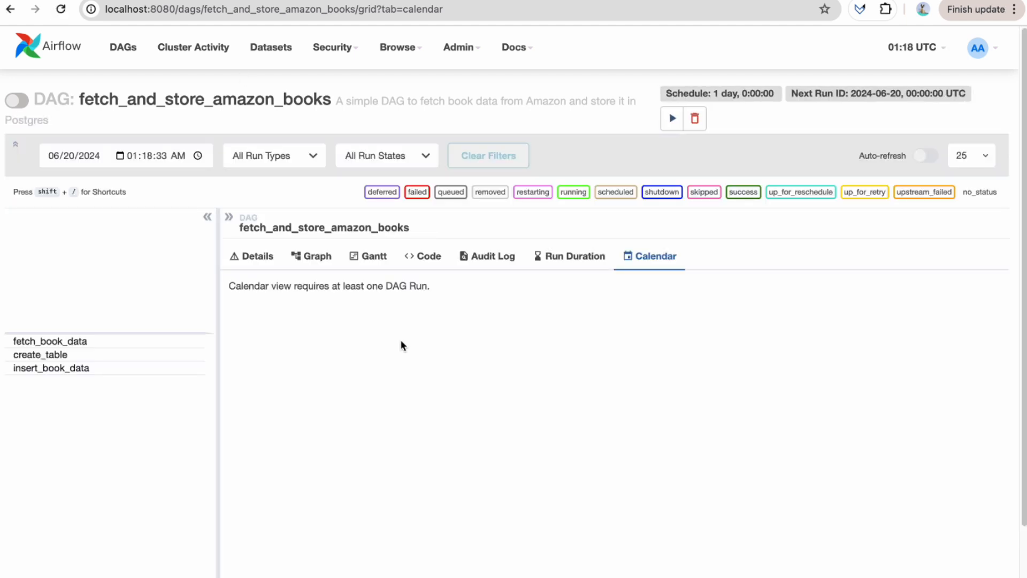
Show the DAG's three-task graph and trigger a run of fetch_and_store_amazon_books
{"action": "left_click", "coordinate": [315, 256]}
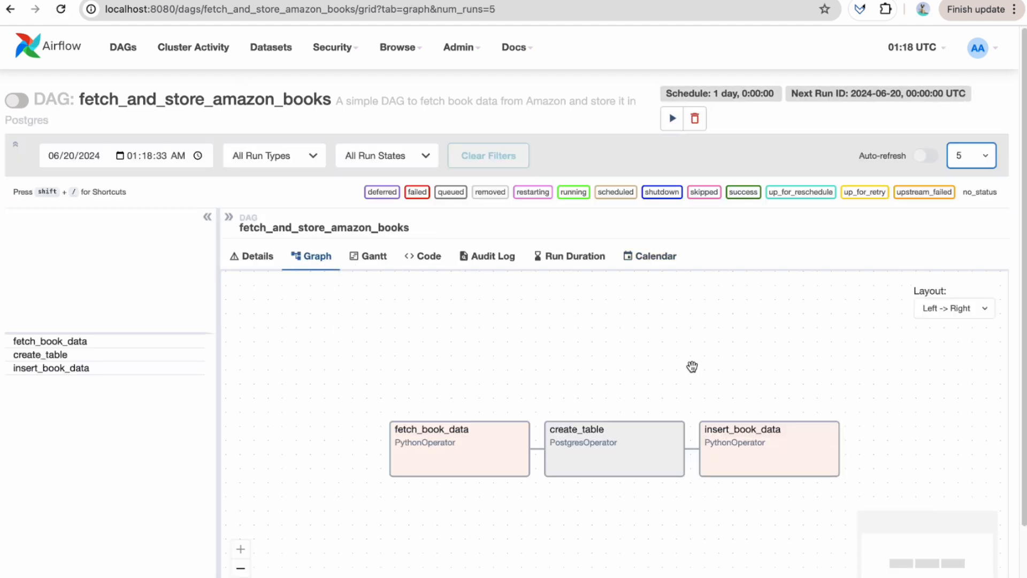
{"action": "mouse_move", "coordinate": [672, 119]}
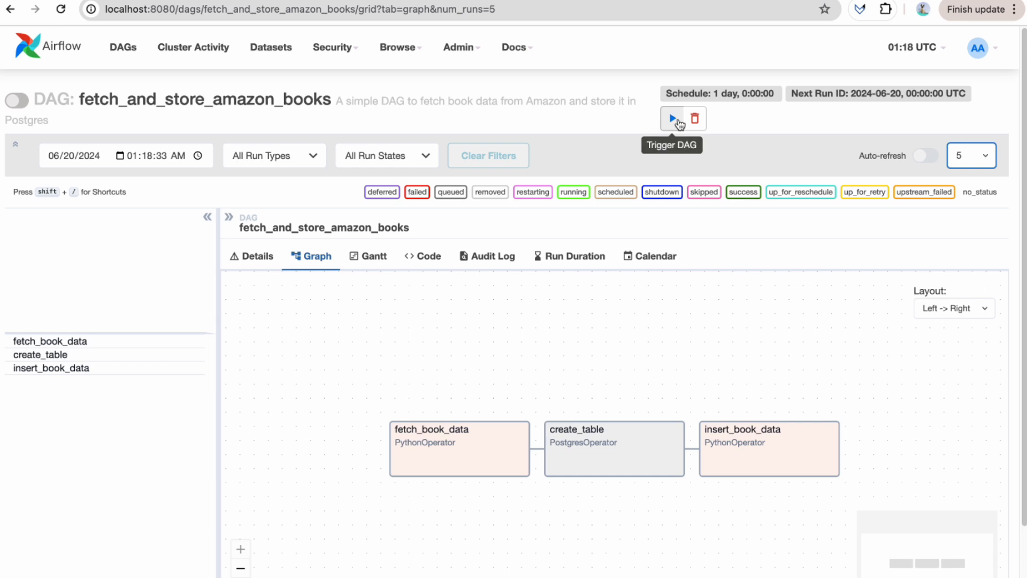
{"action": "left_click", "coordinate": [672, 119]}
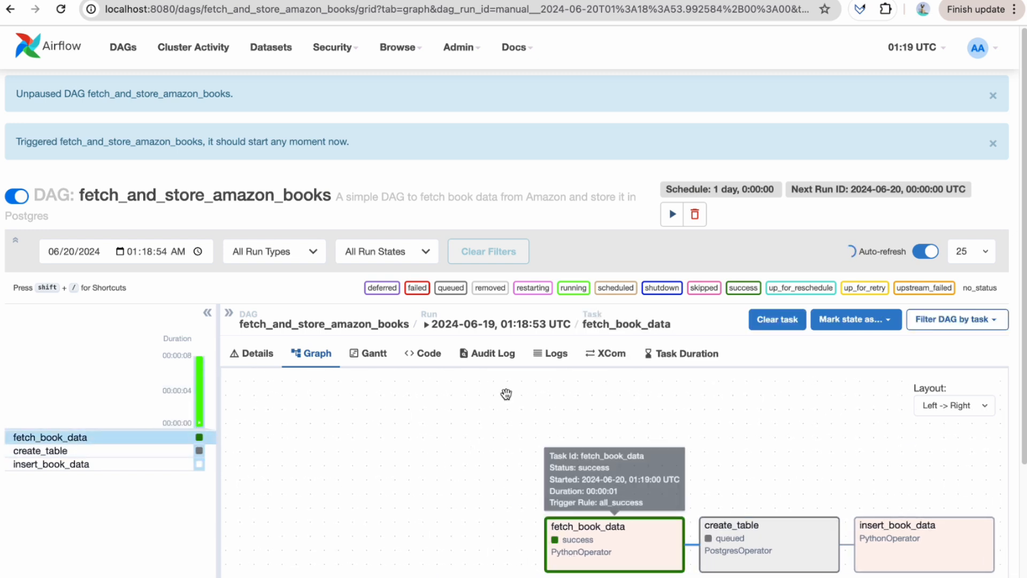
Check the fetch_book_data and create_table task logs, then switch to pgAdmin
{"action": "left_click", "coordinate": [555, 353]}
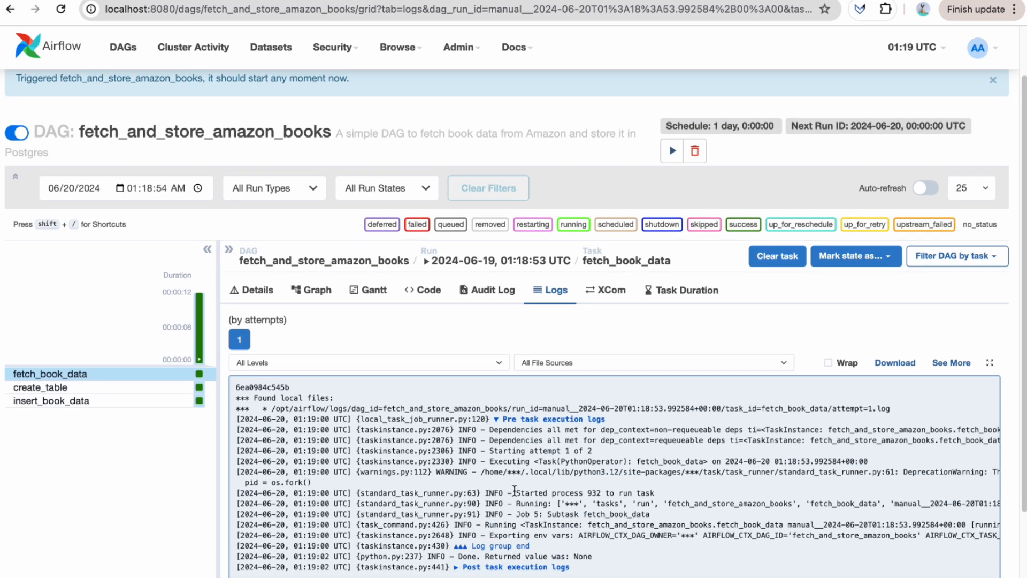
{"action": "left_click", "coordinate": [993, 80]}
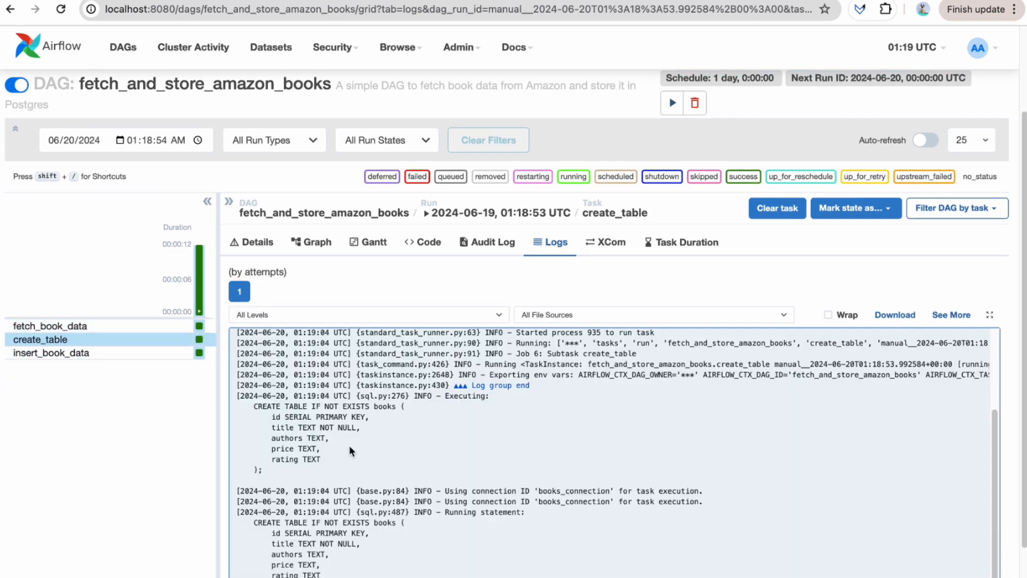
{"action": "left_click", "coordinate": [51, 347]}
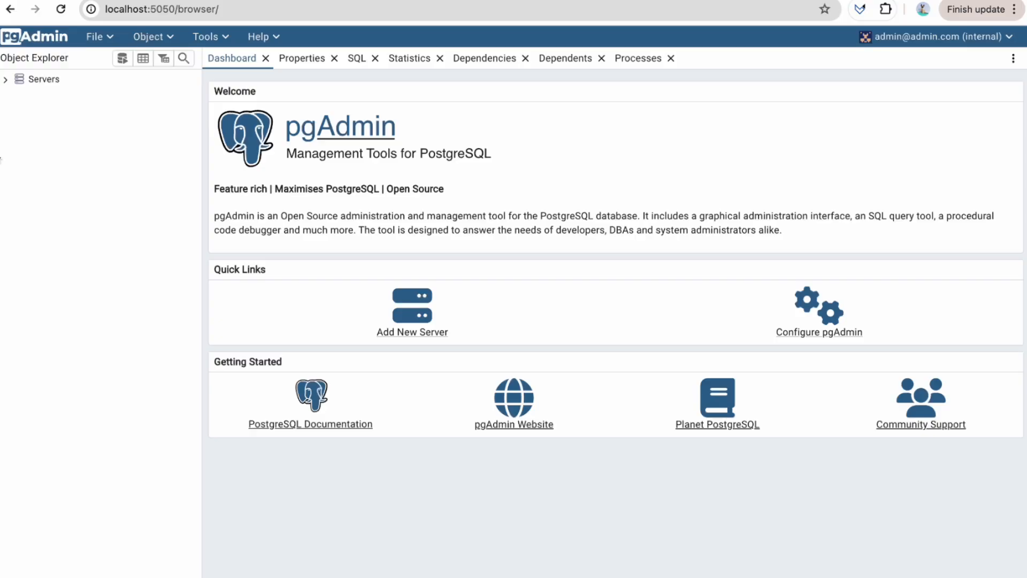
Run 'select * from books' in a Query Tool on the amazon_books database
{"action": "right_click", "coordinate": [109, 535]}
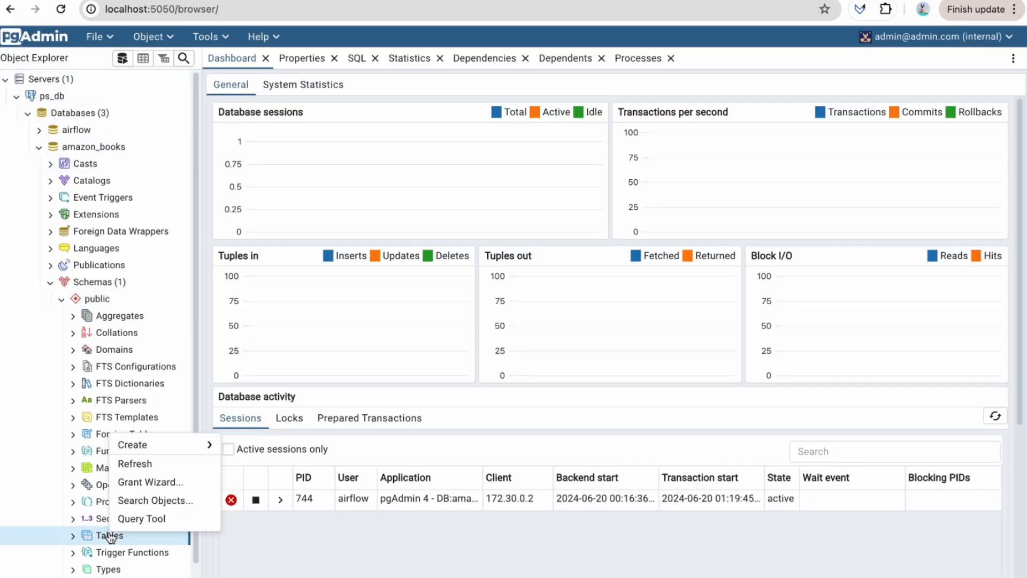
{"action": "left_click", "coordinate": [141, 518]}
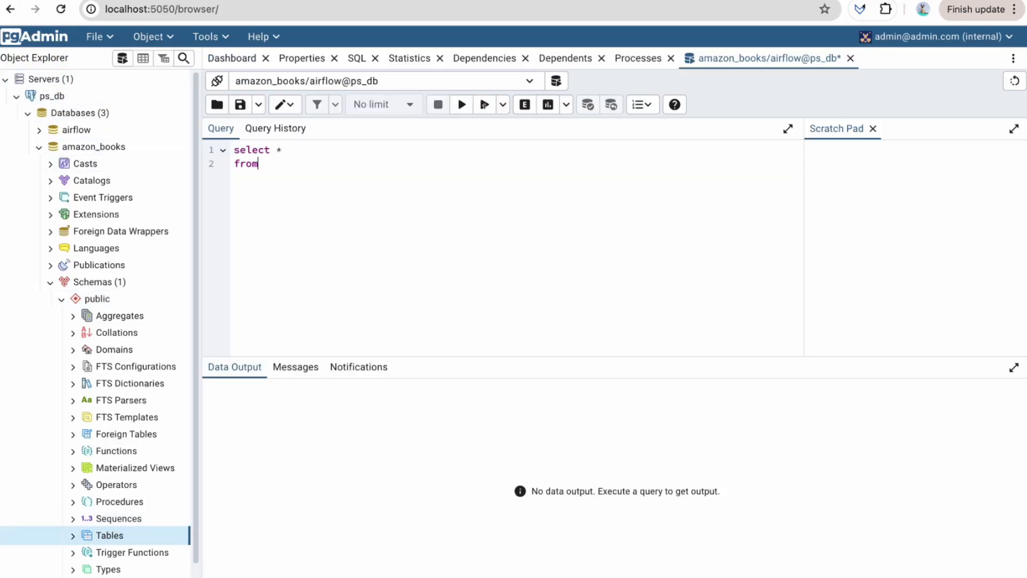
{"action": "type", "text": "amazon_boo"}
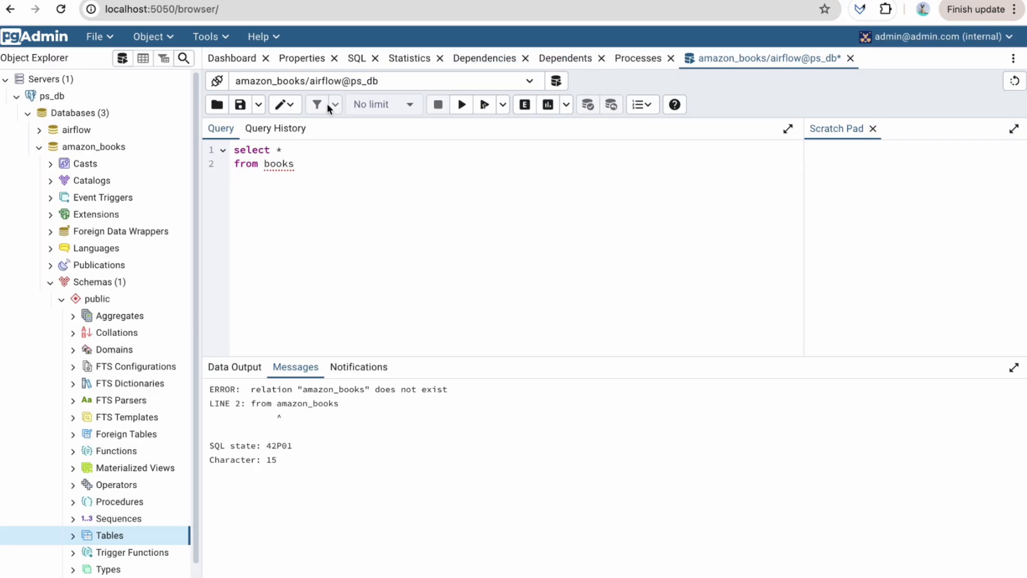
{"action": "left_click", "coordinate": [461, 104]}
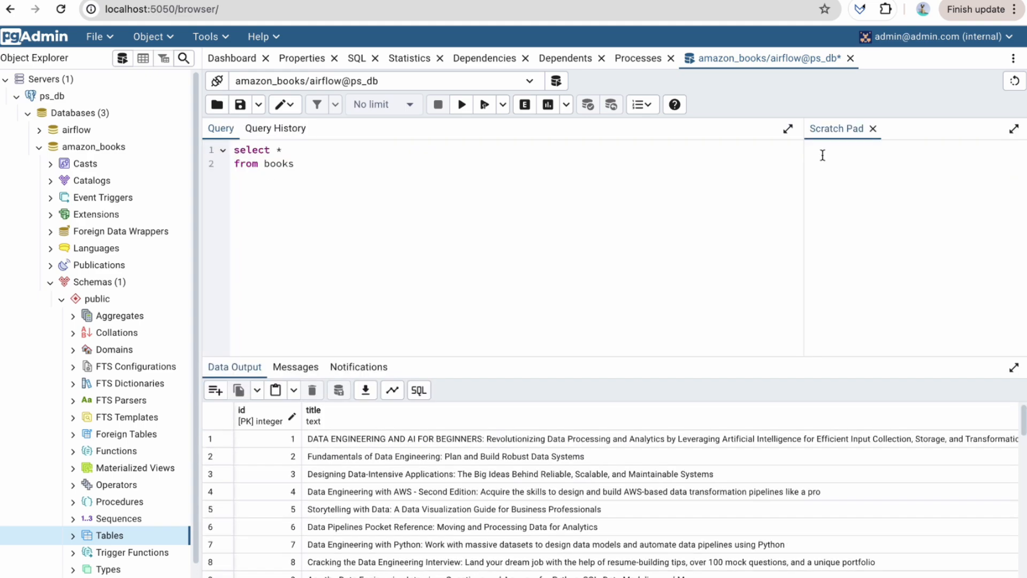
Re-run the books query with 'order by price' appended and review the sorted rows
{"action": "type", "text": "order"}
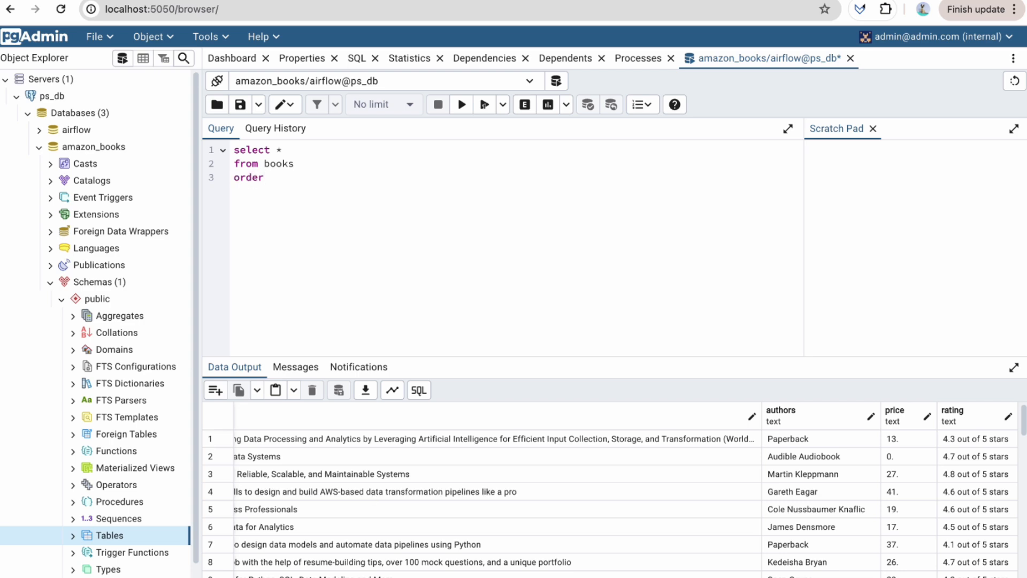
{"action": "type", "text": "by price"}
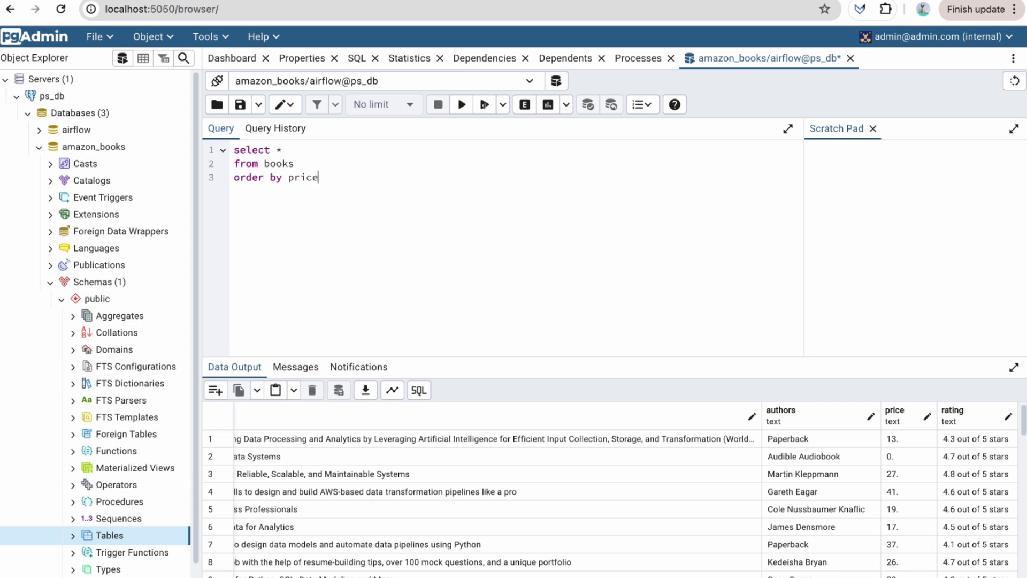
{"action": "left_click", "coordinate": [463, 104]}
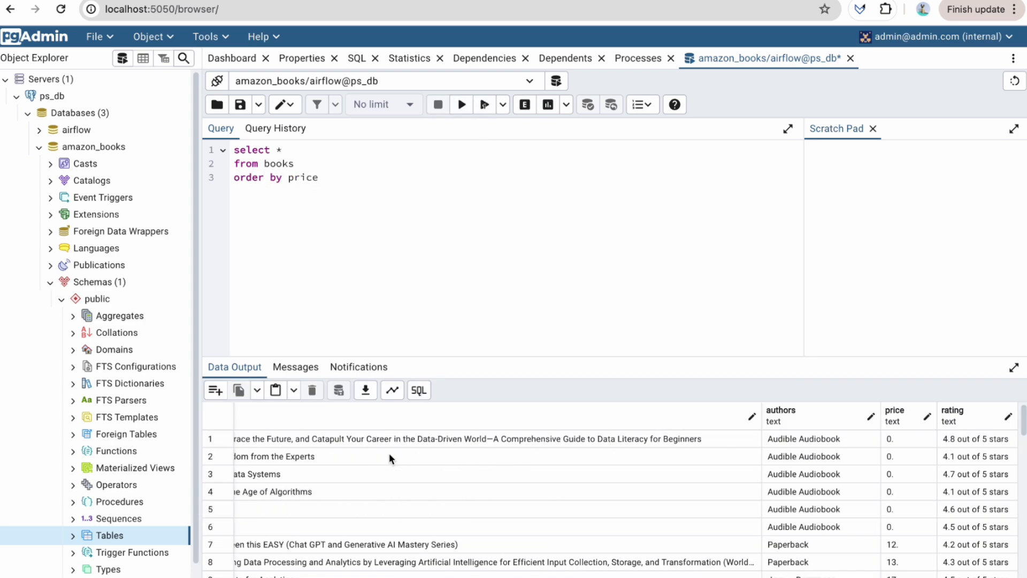
{"action": "scroll", "scroll_direction": "down", "scroll_amount": 3}
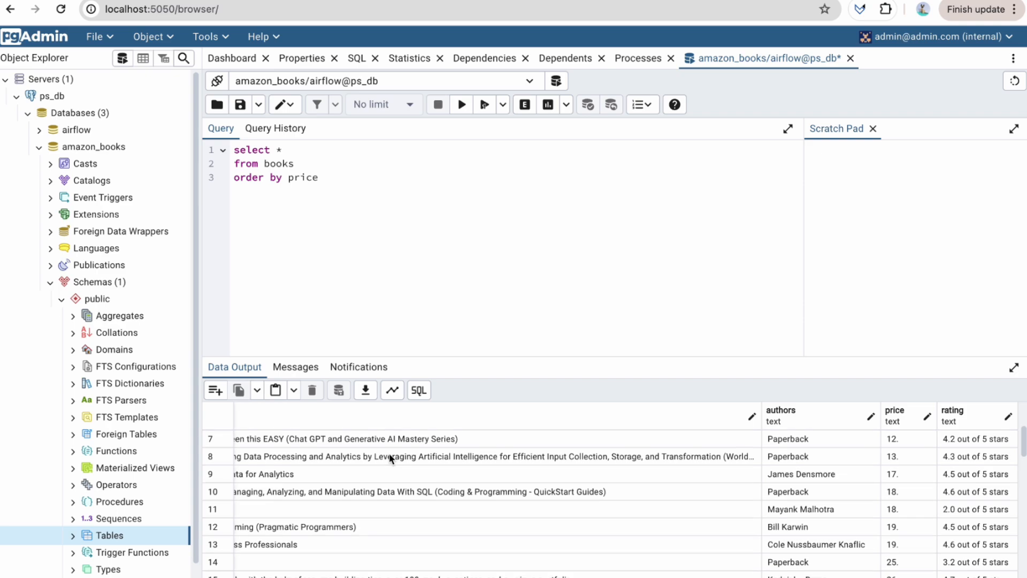